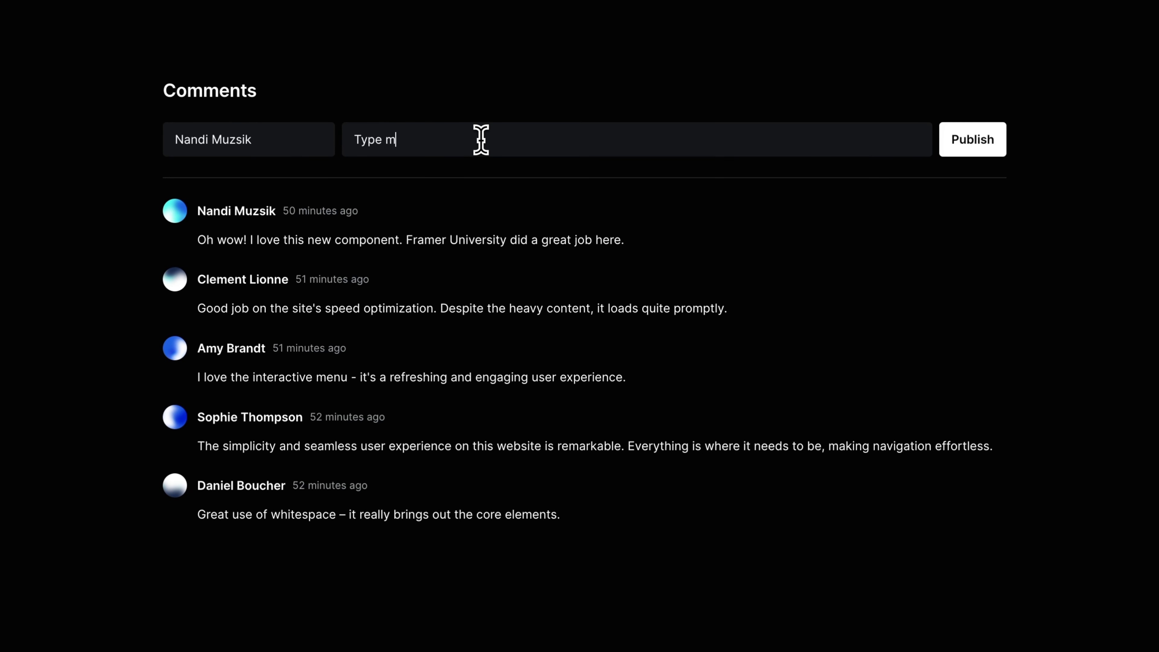
# Step: Select the Comments Section component on the Desktop frame to resize it to about 766 wide
pyautogui.click(971, 139)
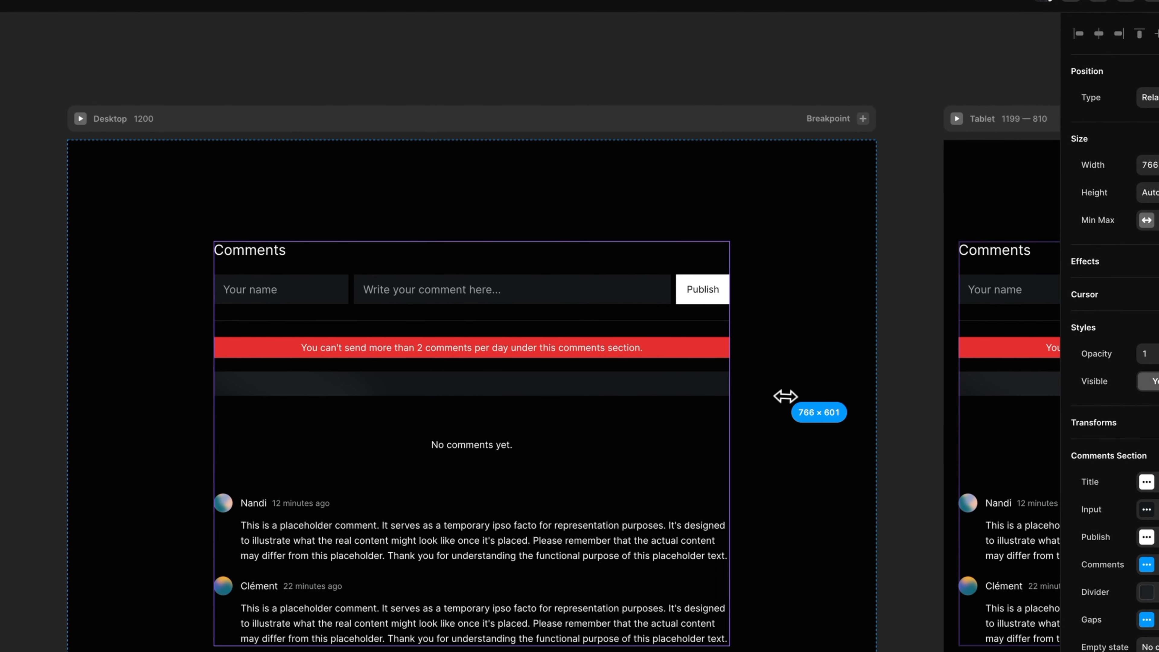
# Step: Post a test comment 'This is my com...' on the live demo thread before opening the blank tutorial page
pyautogui.click(1064, 112)
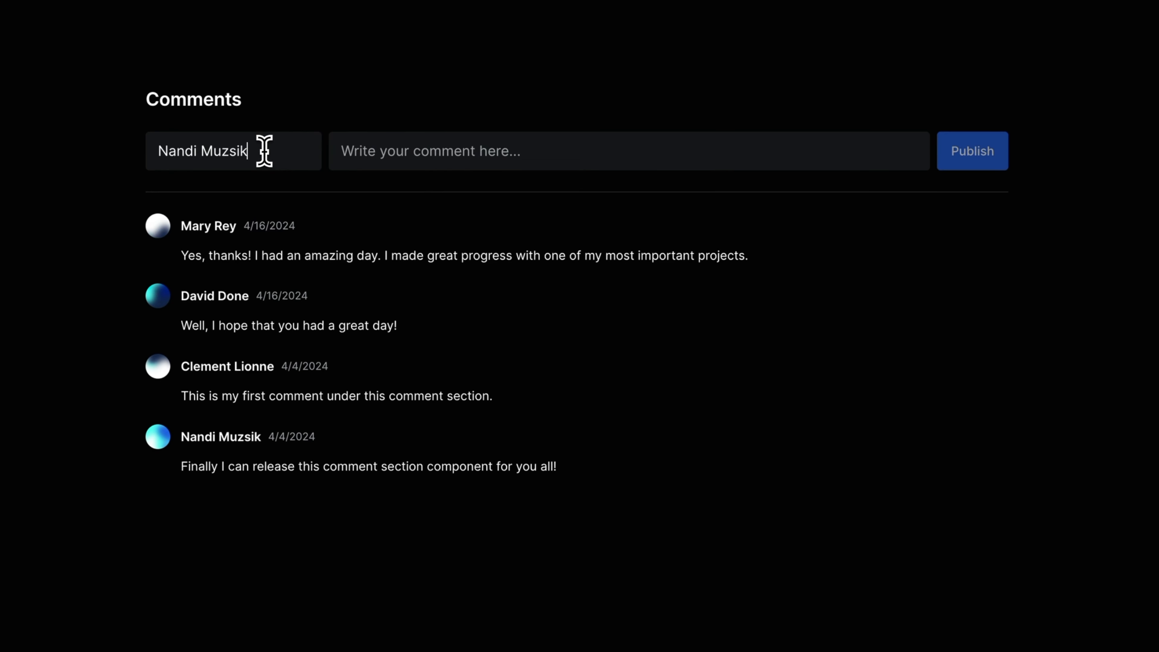
pyautogui.write('This is my com')
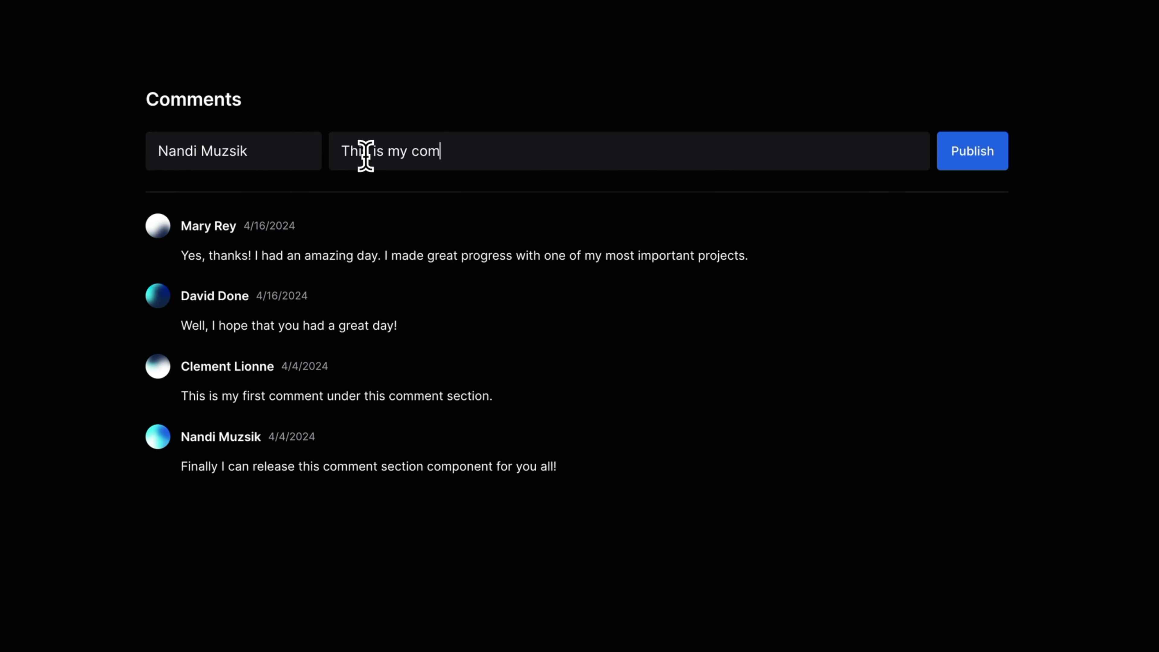
pyautogui.click(971, 151)
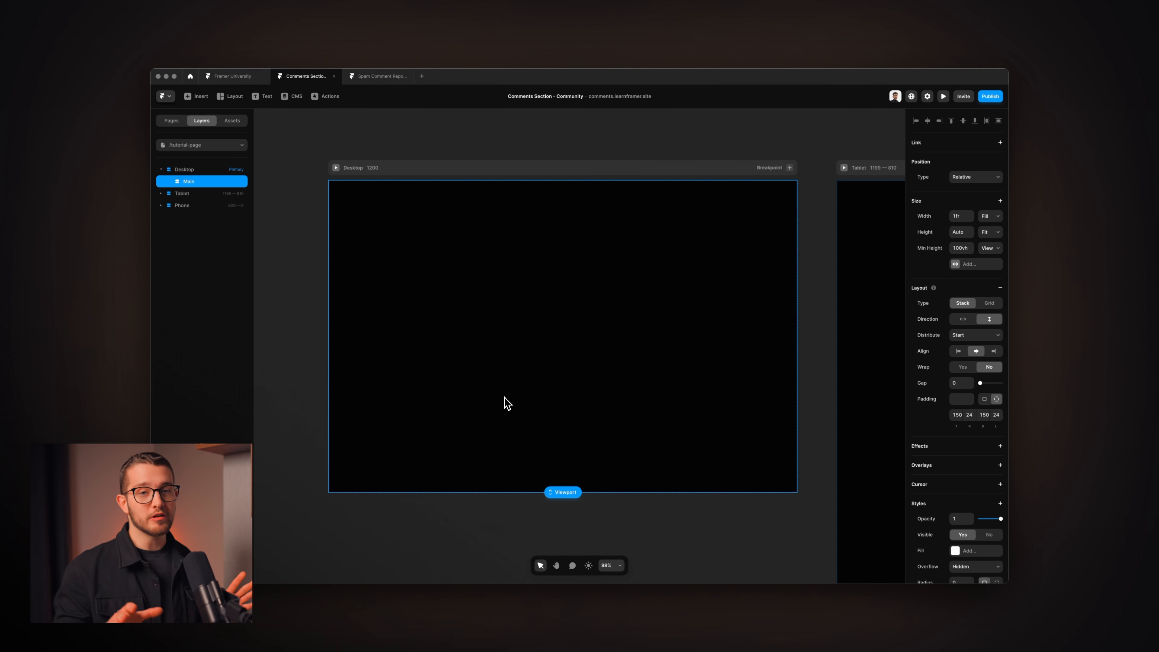
# Step: Find the Comments Section Component resource via search for 'comme' and choose it
pyautogui.press('cmd+r')
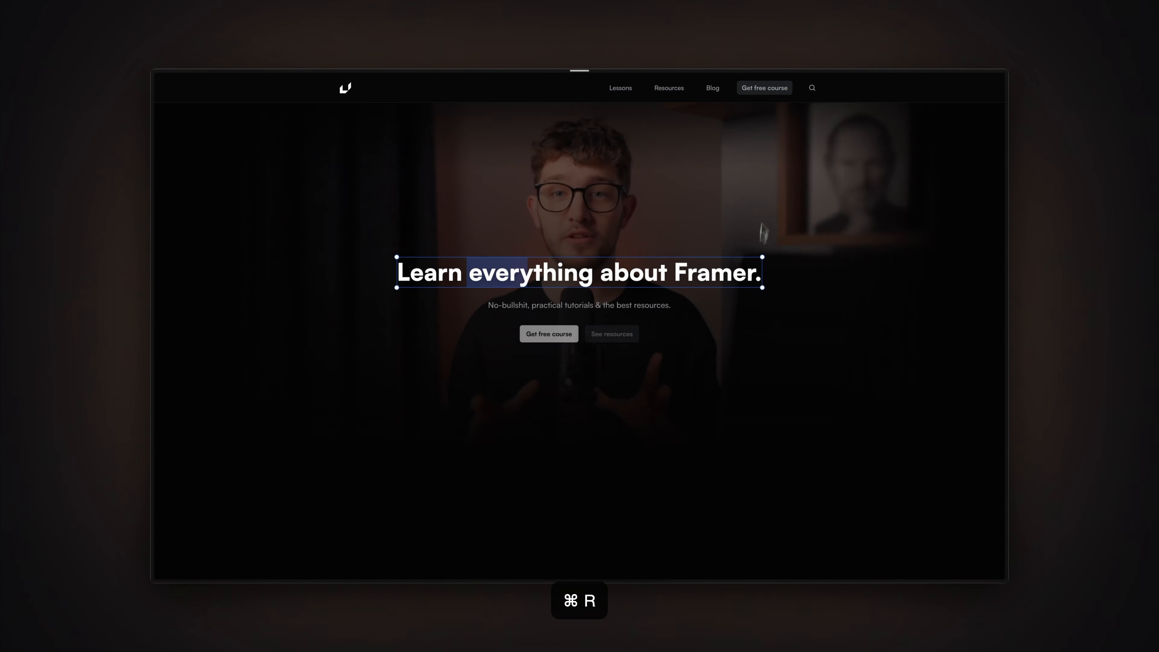
pyautogui.write('comme')
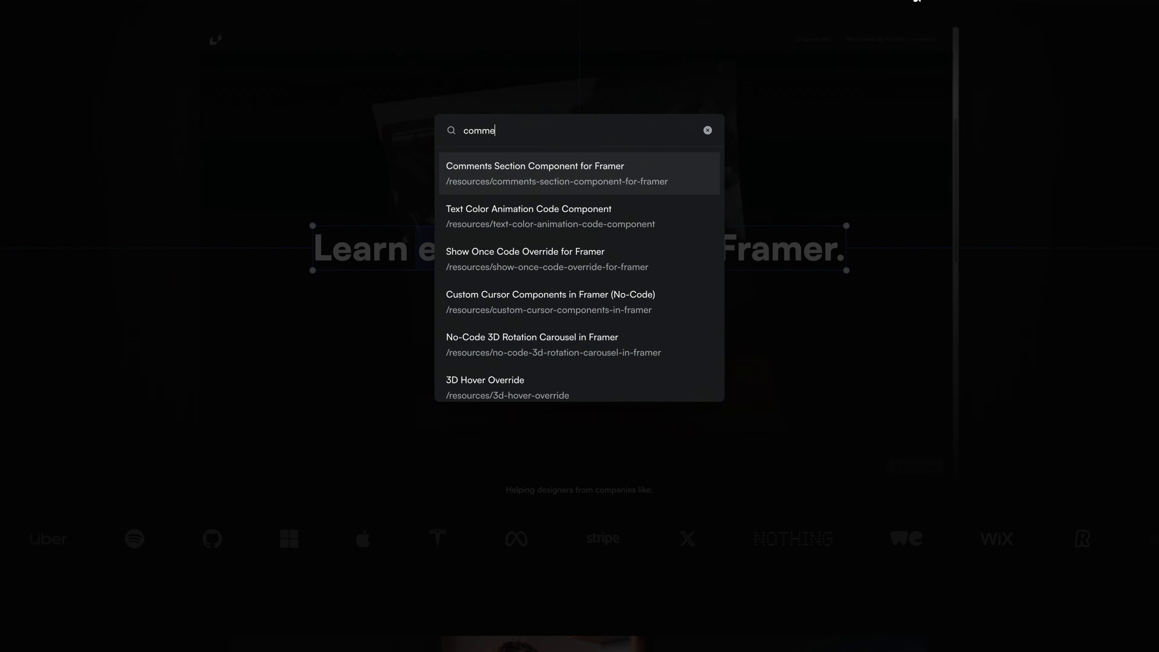
pyautogui.click(534, 173)
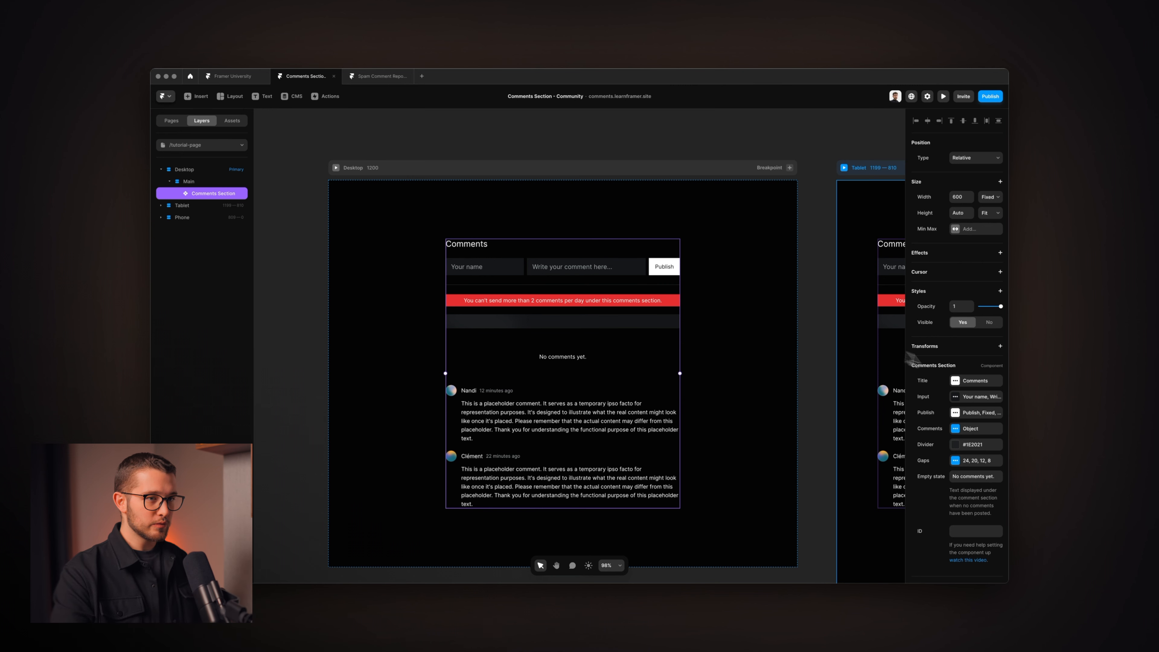
pyautogui.scroll(-3)
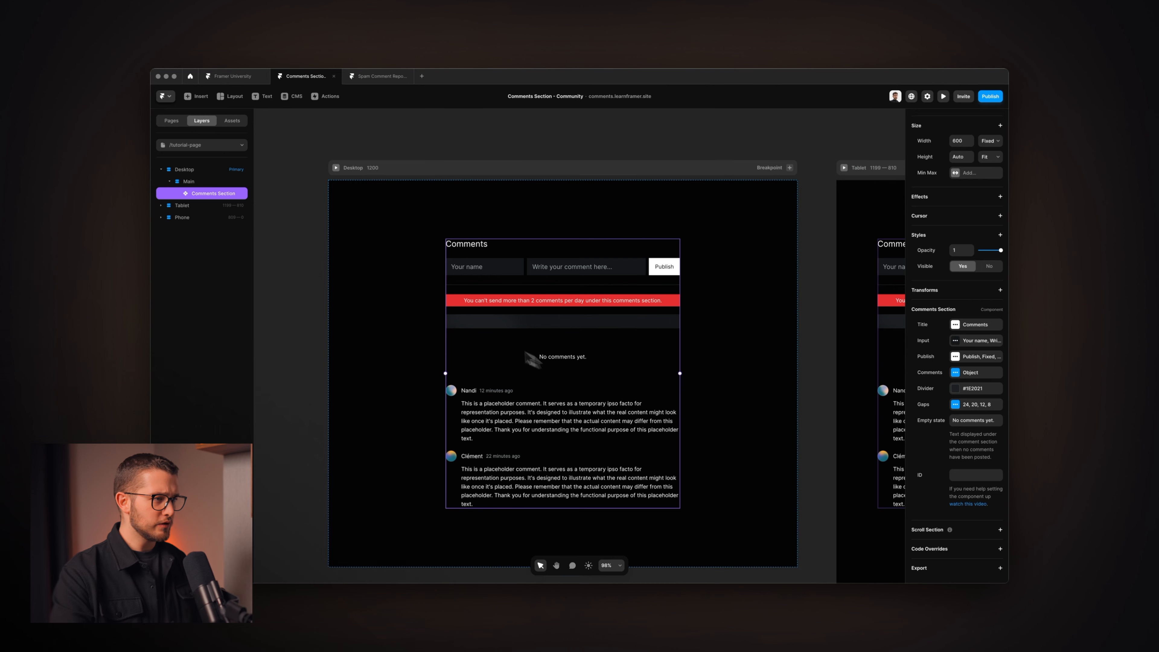
pyautogui.moveTo(457, 420)
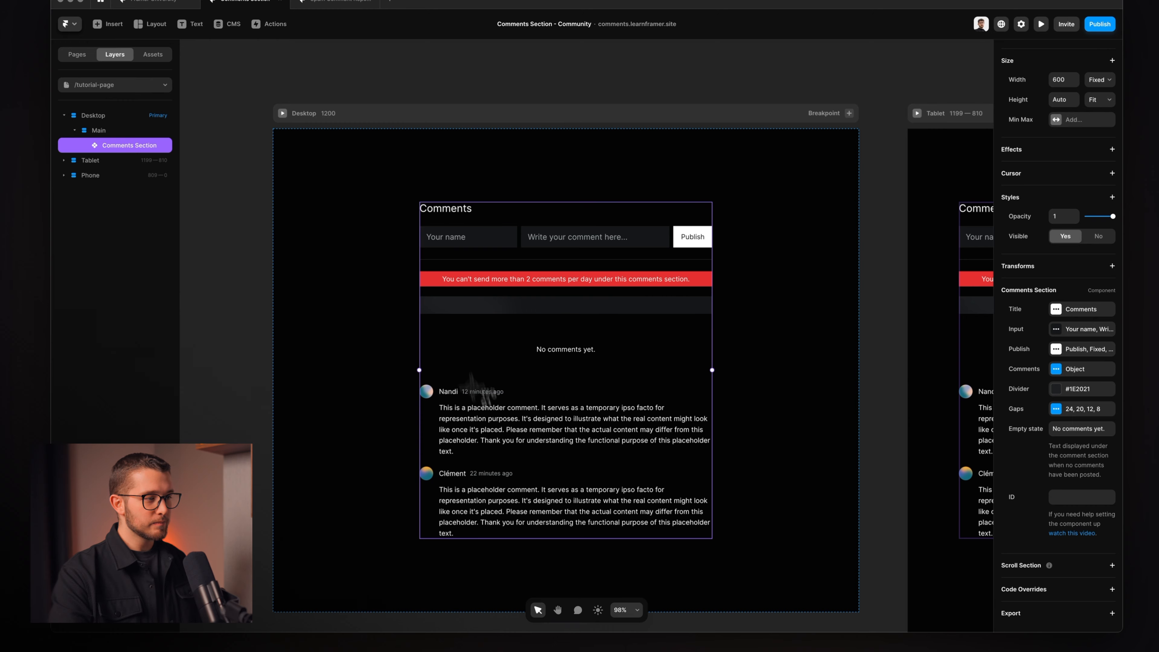
pyautogui.click(1041, 23)
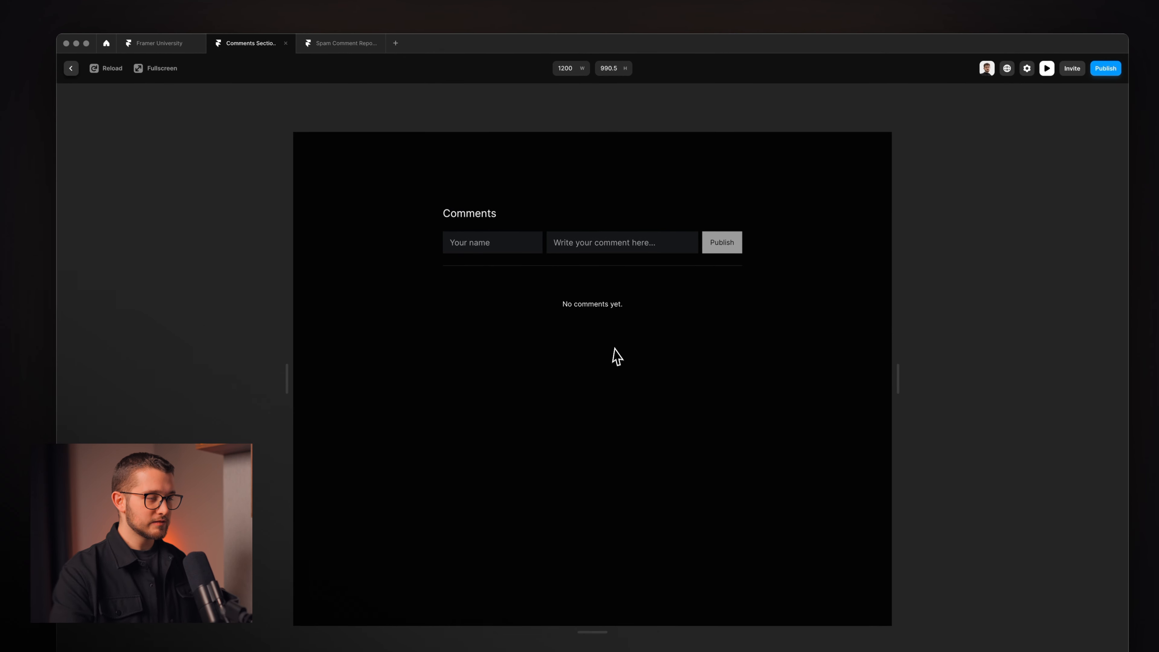
pyautogui.moveTo(597, 342)
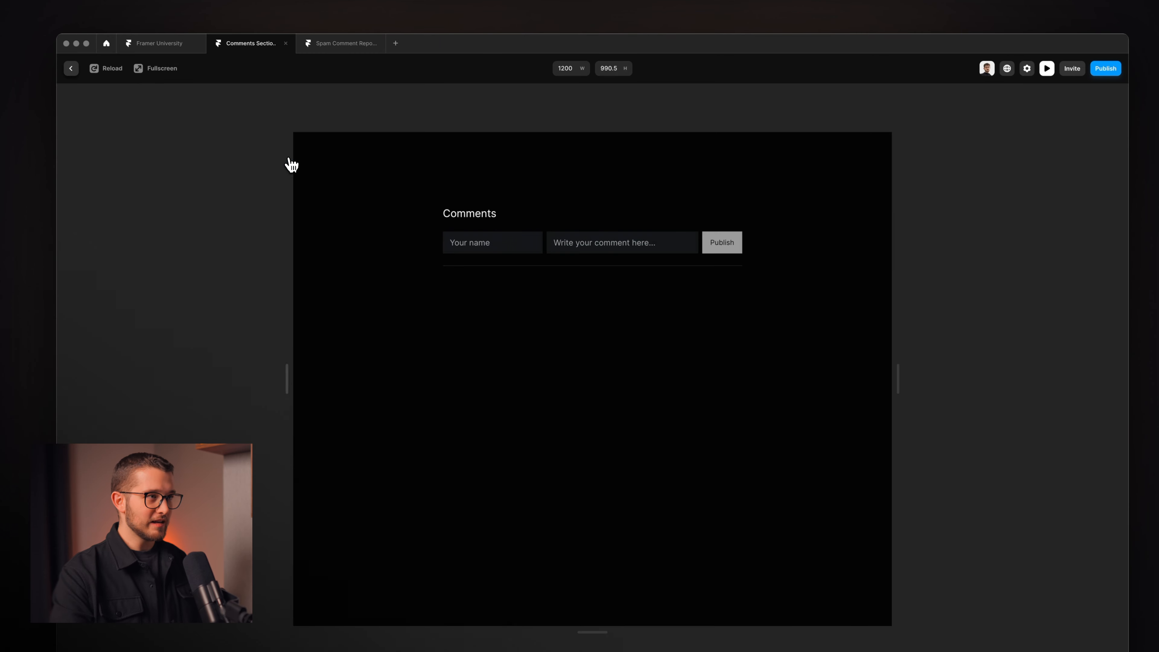
pyautogui.click(71, 68)
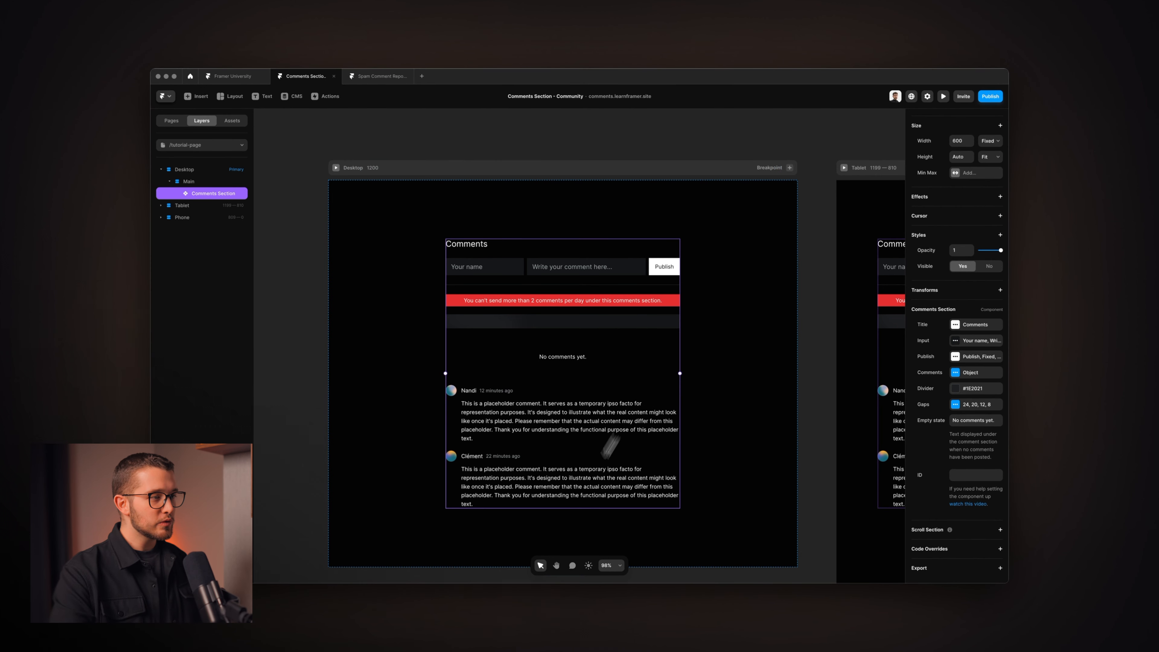
pyautogui.moveTo(553, 402)
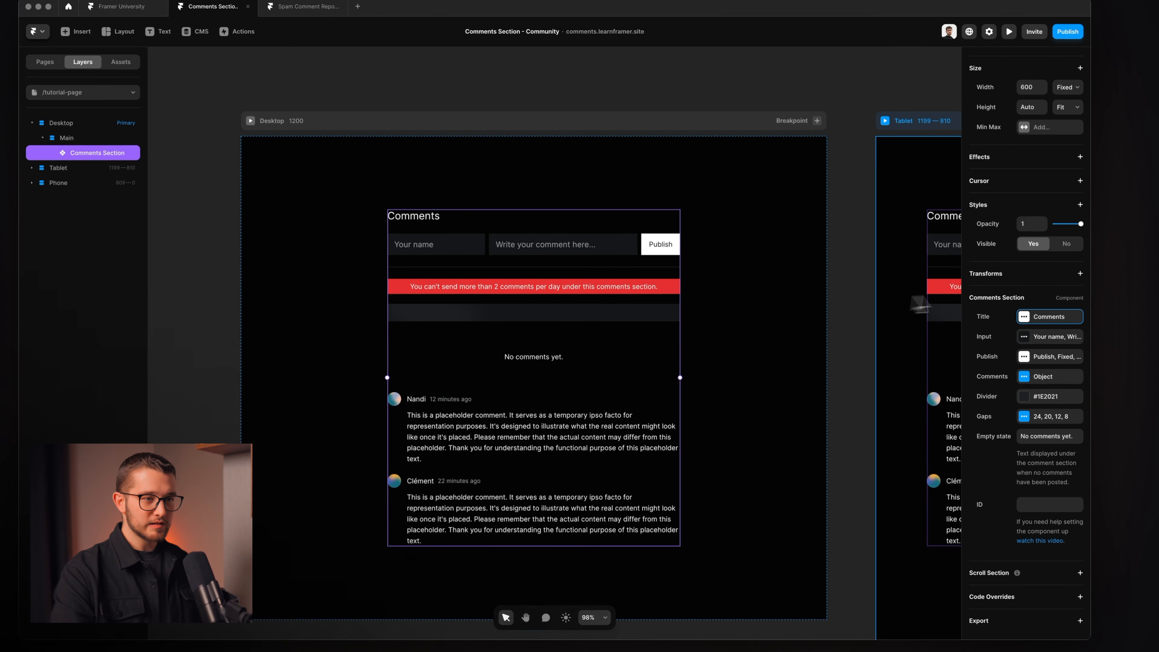
# Step: Look into the Input settings, then the Comments entries and their Avatars options
pyautogui.click(1024, 336)
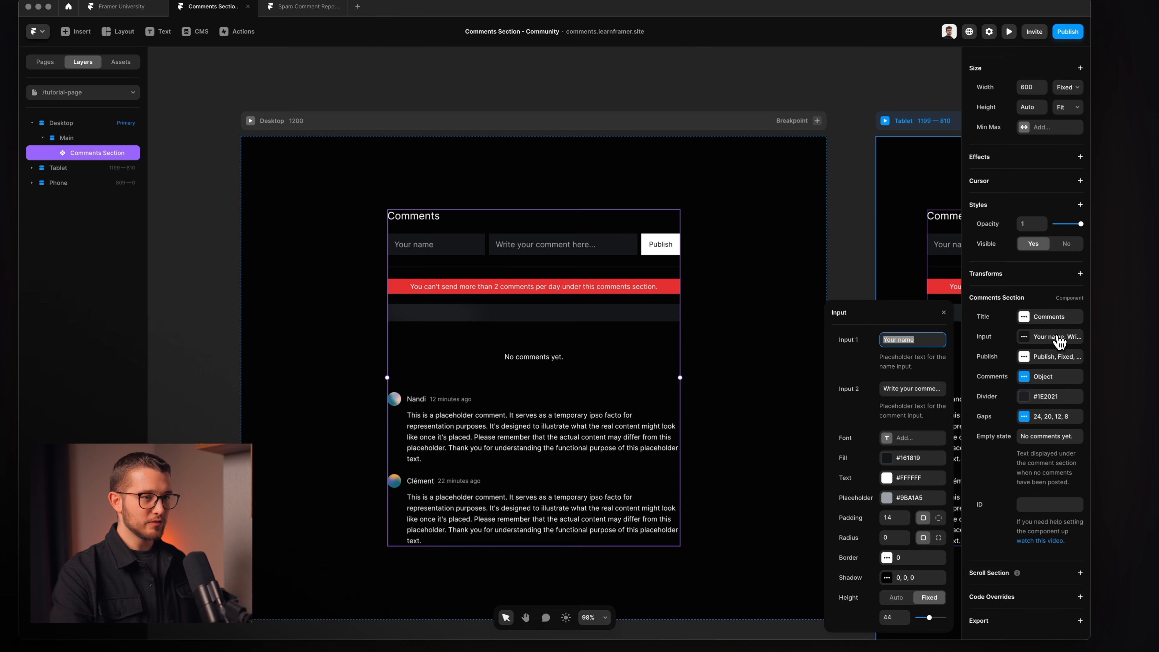
pyautogui.click(942, 312)
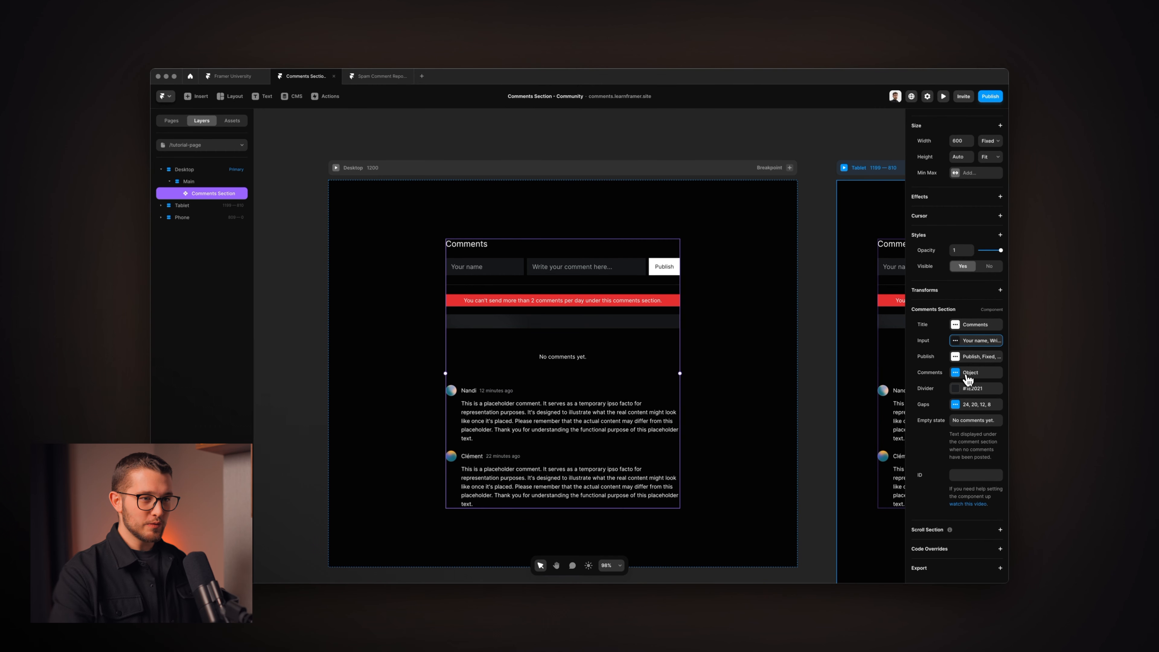
pyautogui.click(956, 372)
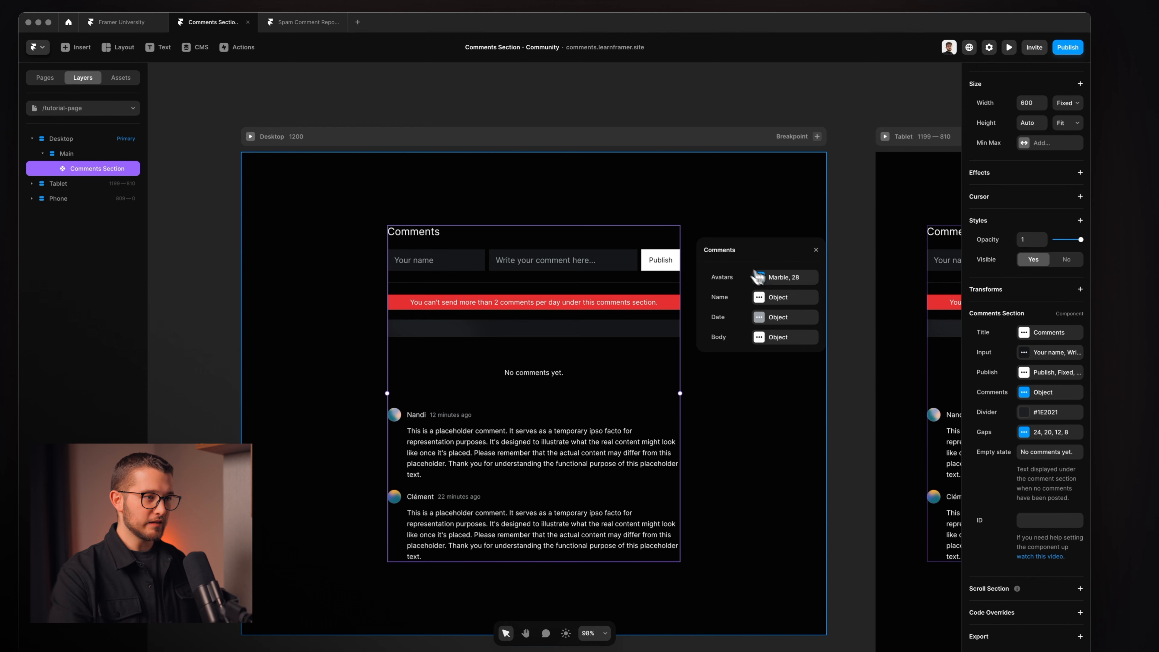
pyautogui.click(783, 276)
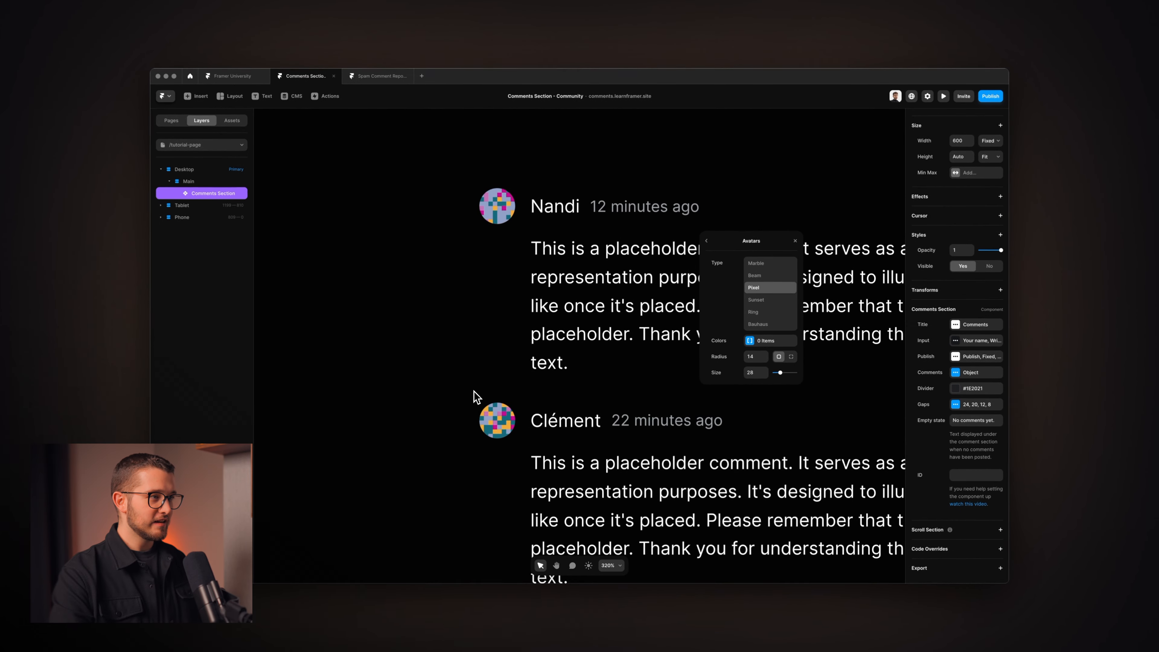
# Step: Try the Sunset avatar style and post a test comment live to confirm the avatar stays consistent
pyautogui.click(777, 310)
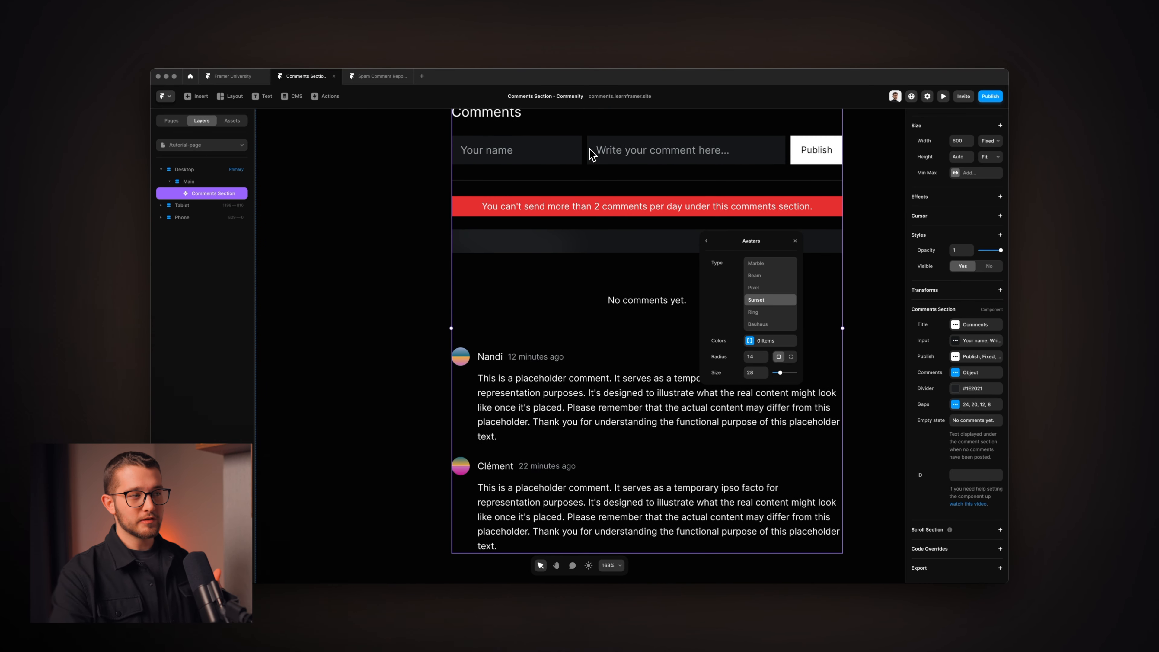
pyautogui.scroll(-3)
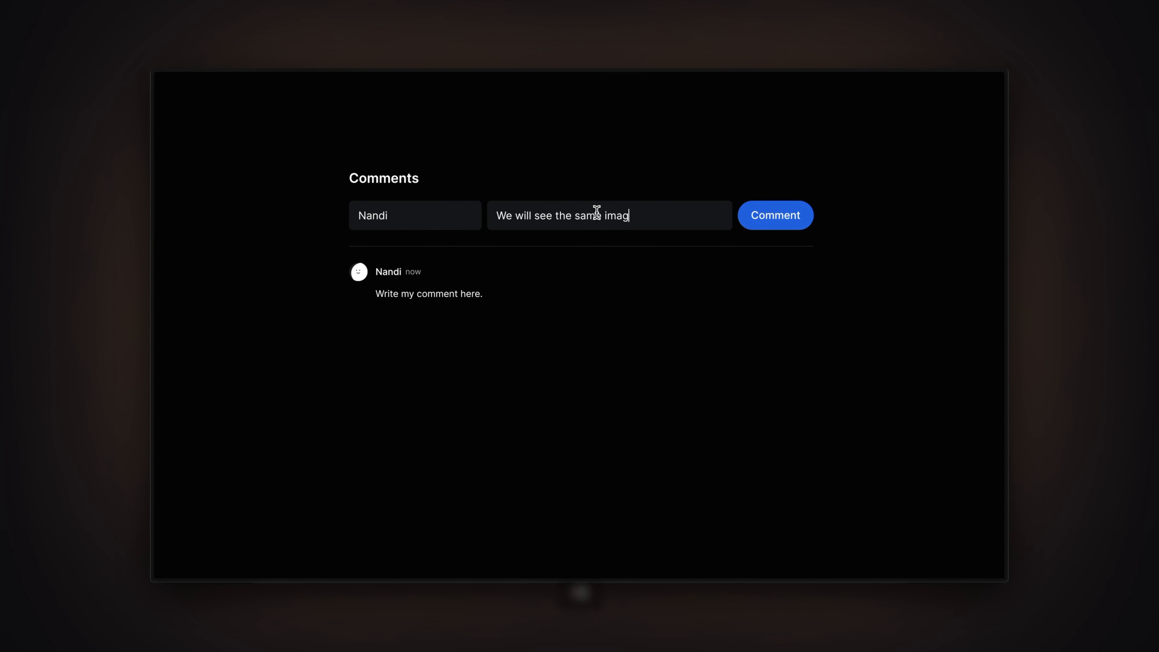
pyautogui.click(774, 214)
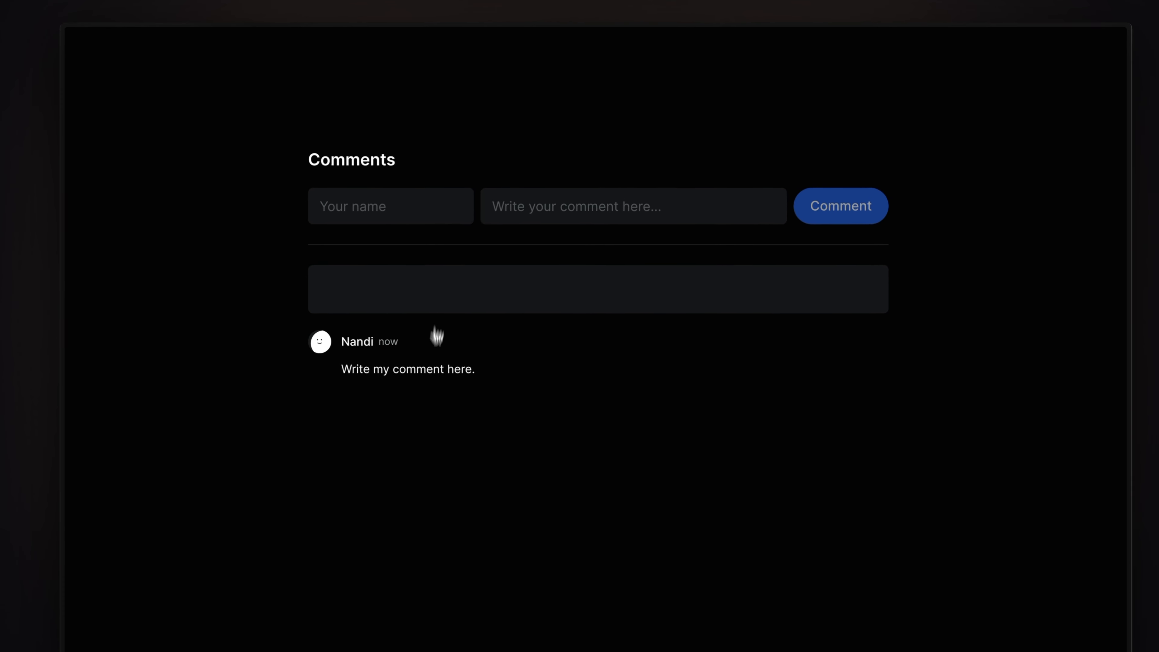
pyautogui.click(840, 205)
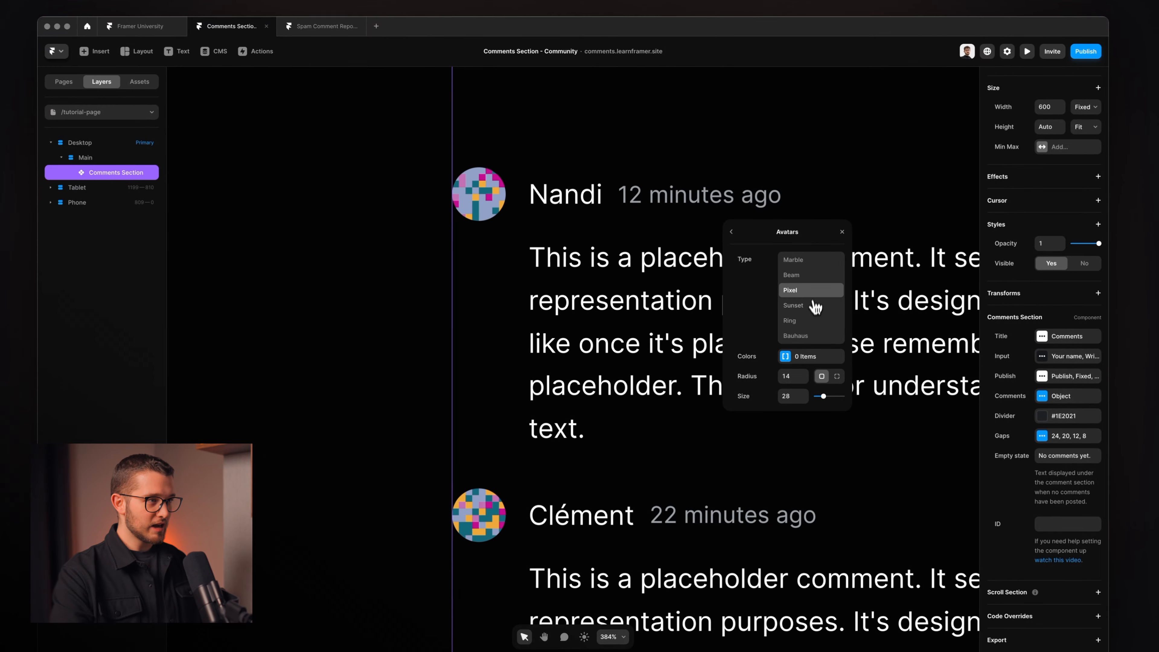
# Step: Switch avatars to the Beam style and add the Accent blue as their colour
pyautogui.click(790, 275)
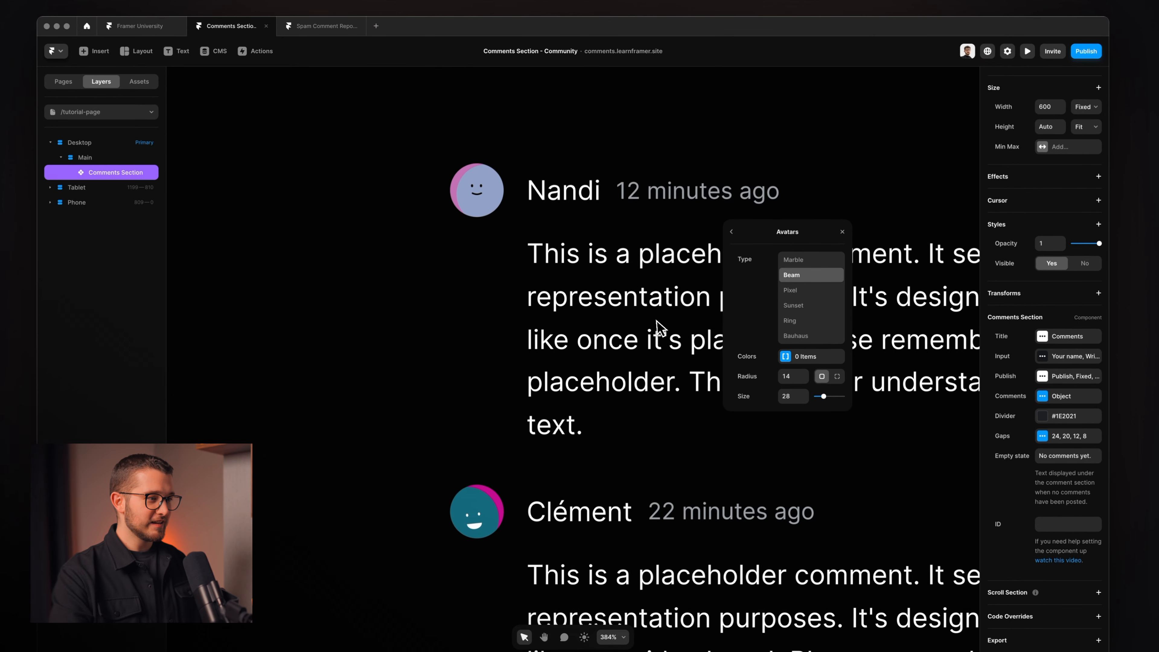
pyautogui.scroll(3)
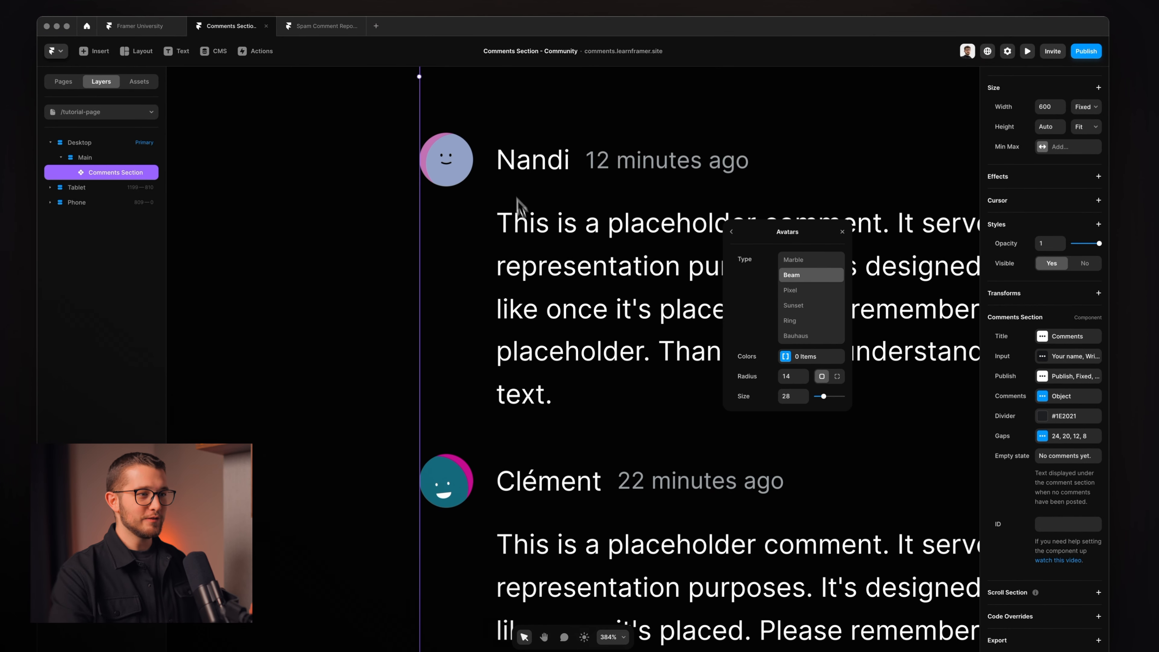
pyautogui.click(810, 355)
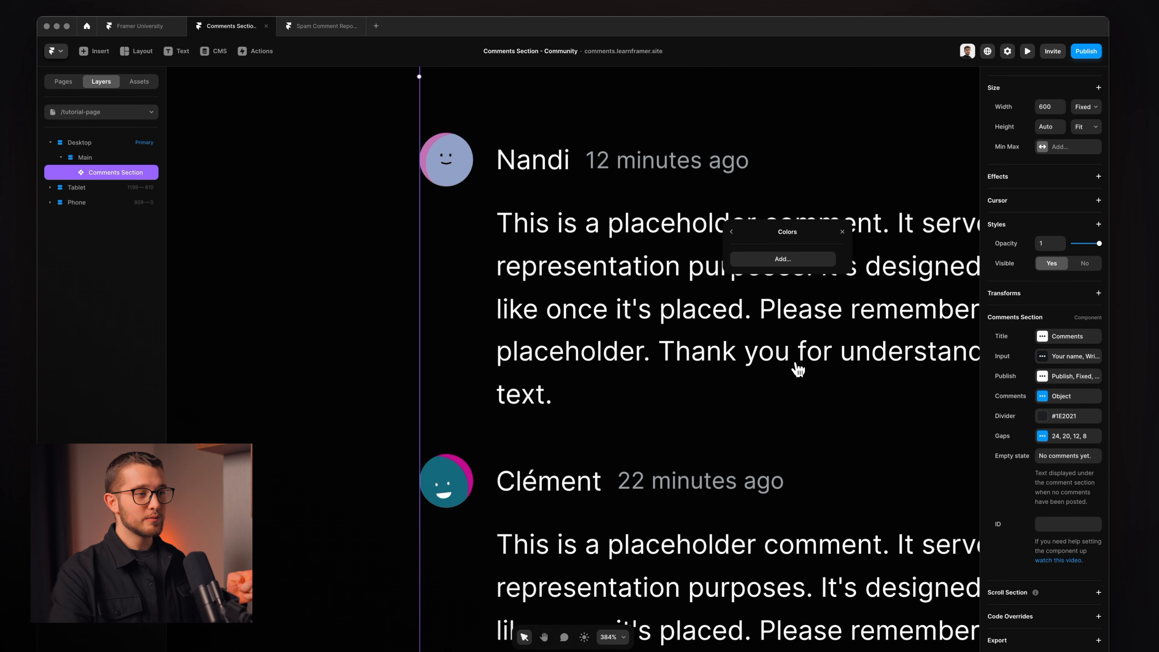
pyautogui.moveTo(781, 258)
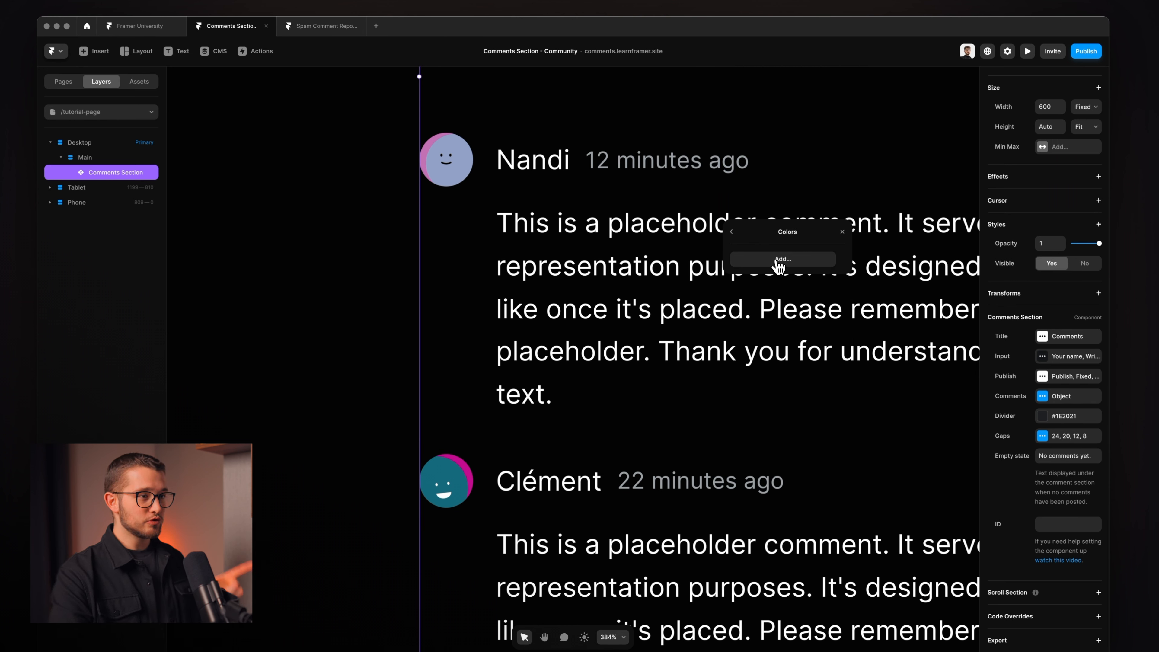
pyautogui.click(781, 258)
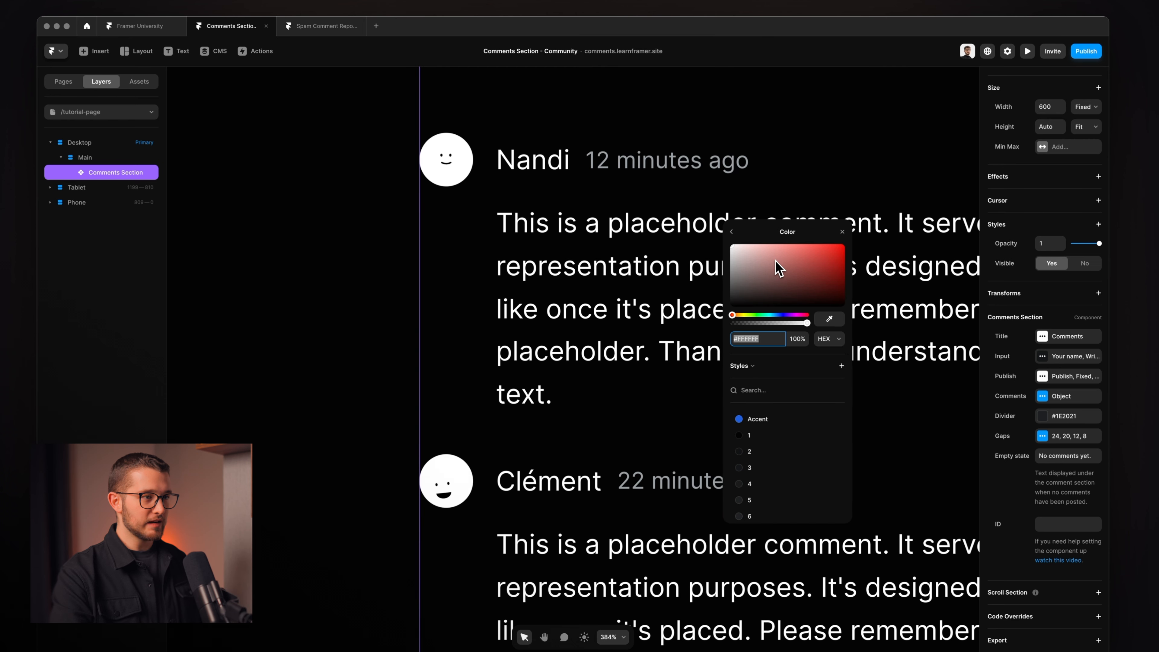
pyautogui.click(753, 397)
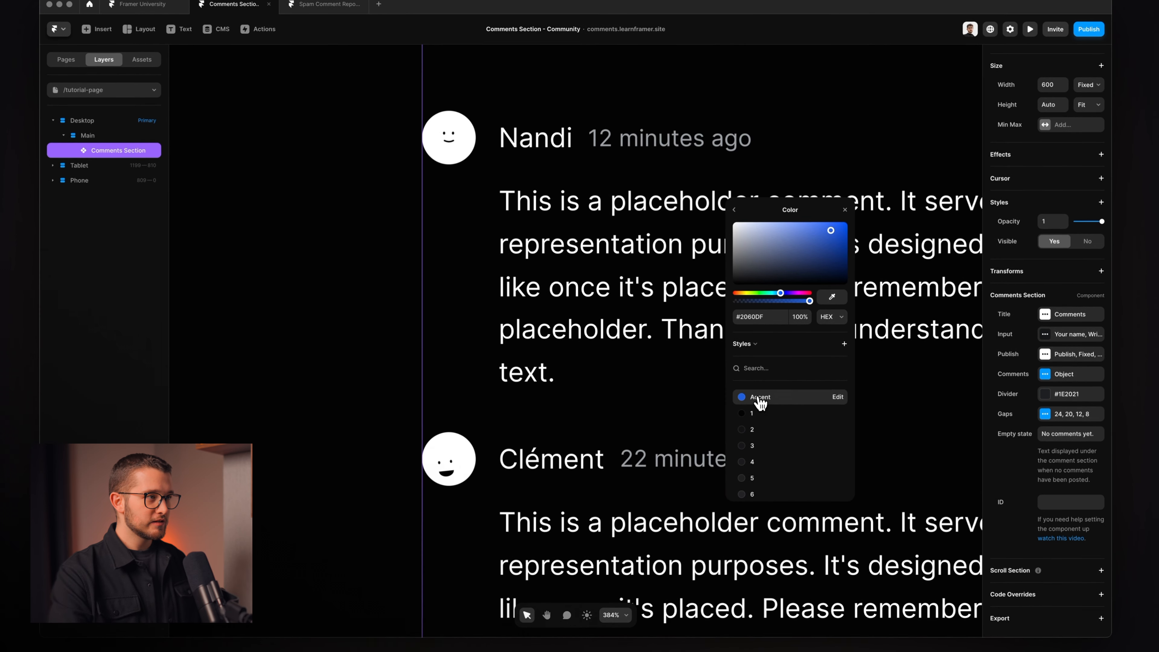
pyautogui.click(760, 397)
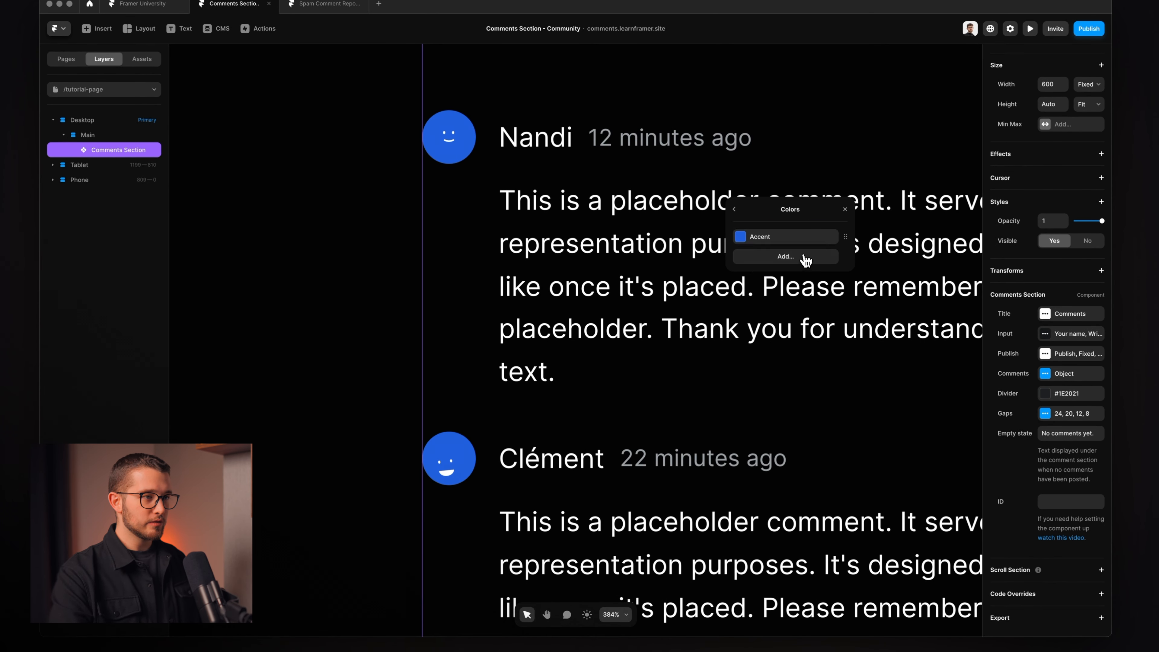
pyautogui.click(784, 257)
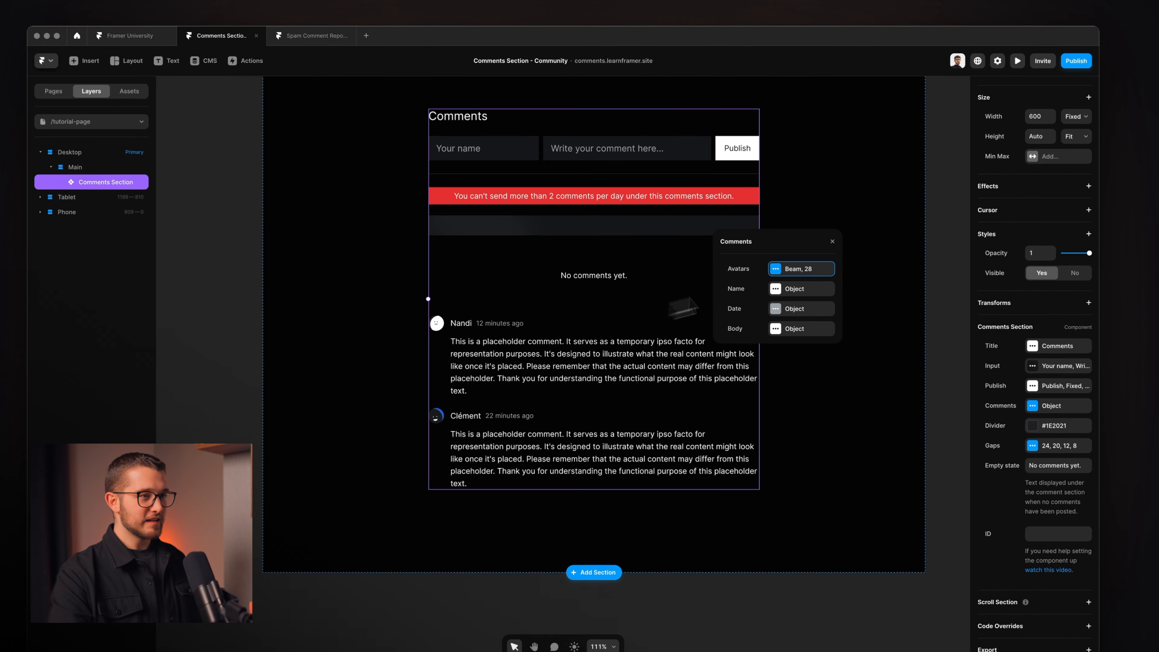
# Step: Give the submit button a blue accent fill and reselect the Comments Section component
pyautogui.click(831, 240)
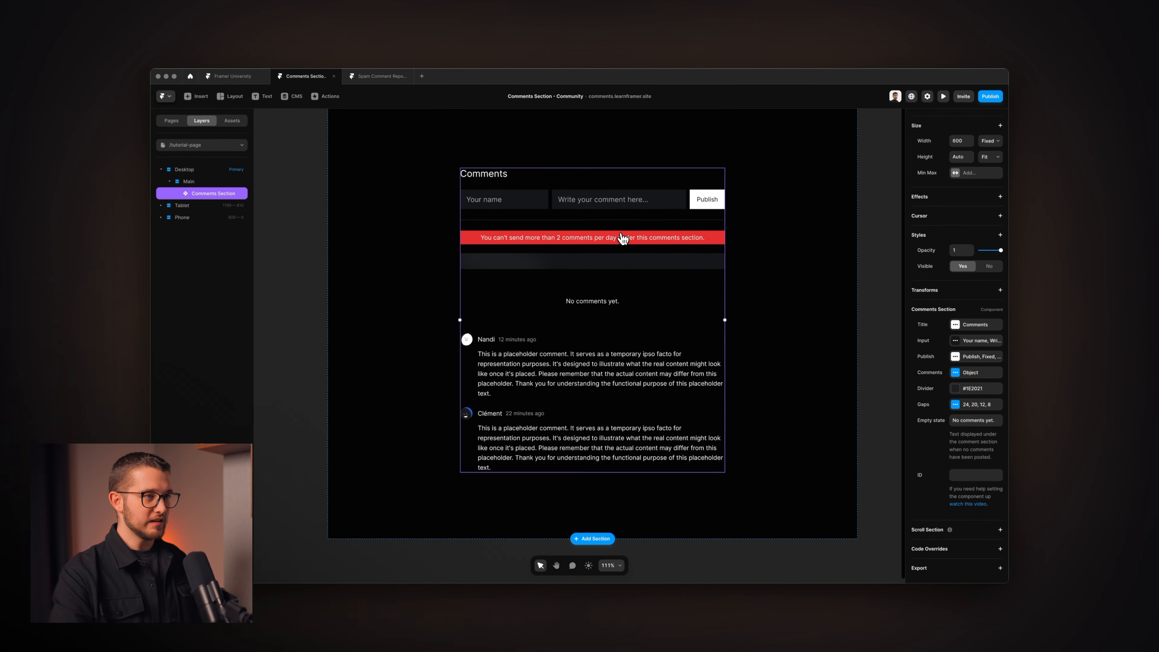
pyautogui.moveTo(559, 221)
pyautogui.write('Comment')
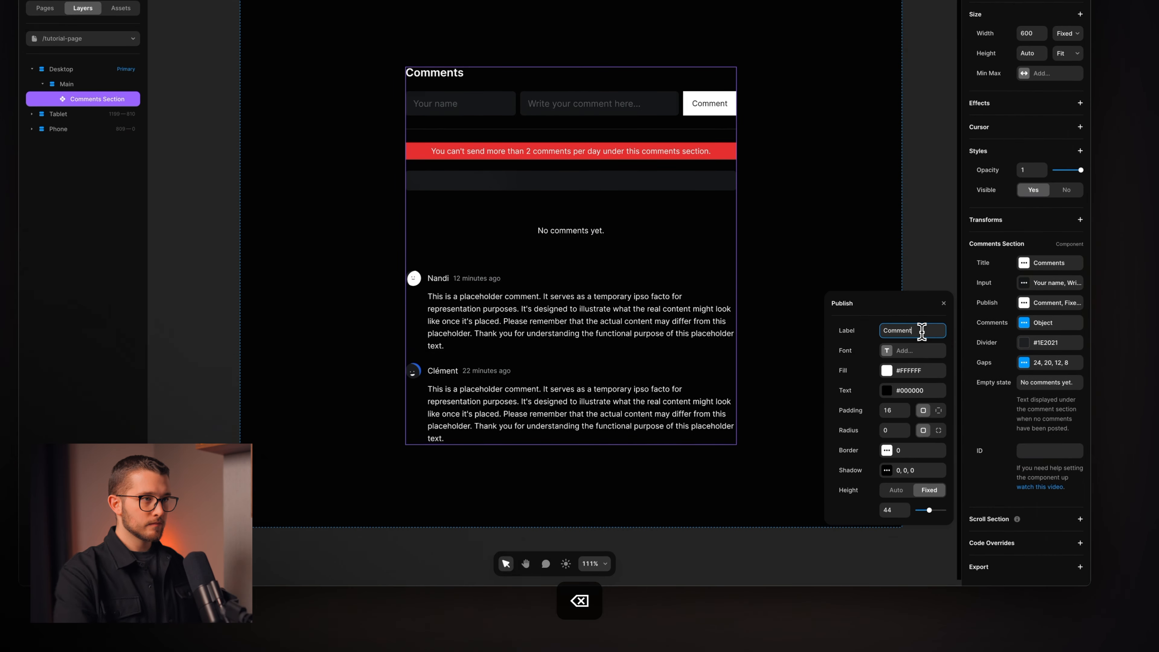
pyautogui.click(1023, 362)
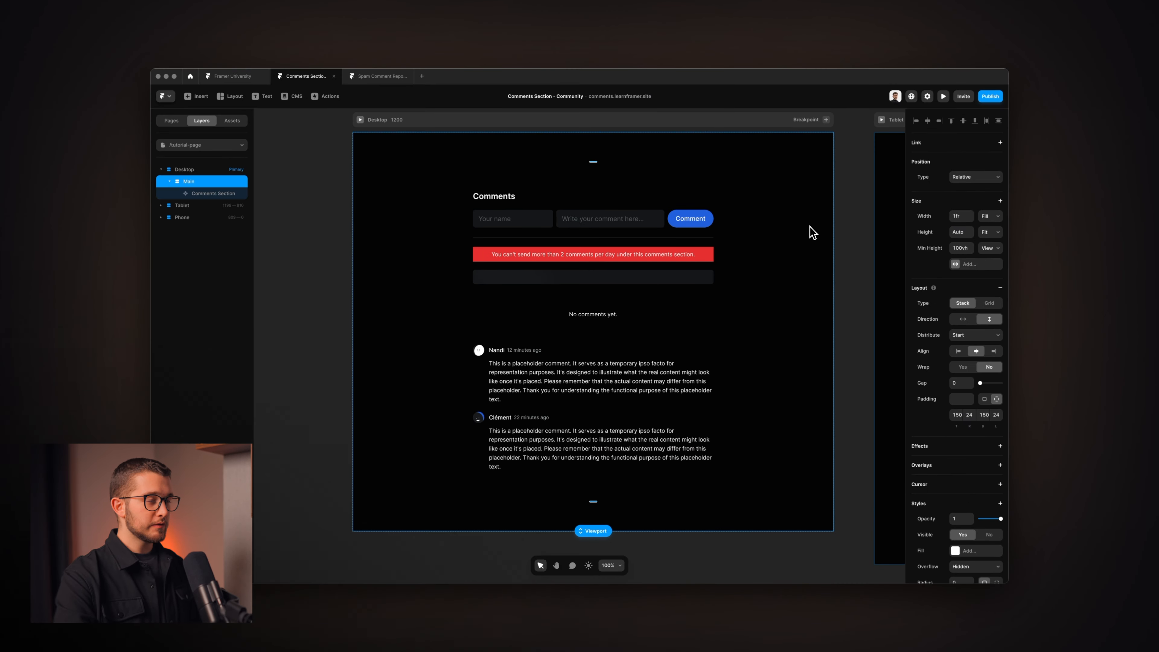
pyautogui.click(213, 193)
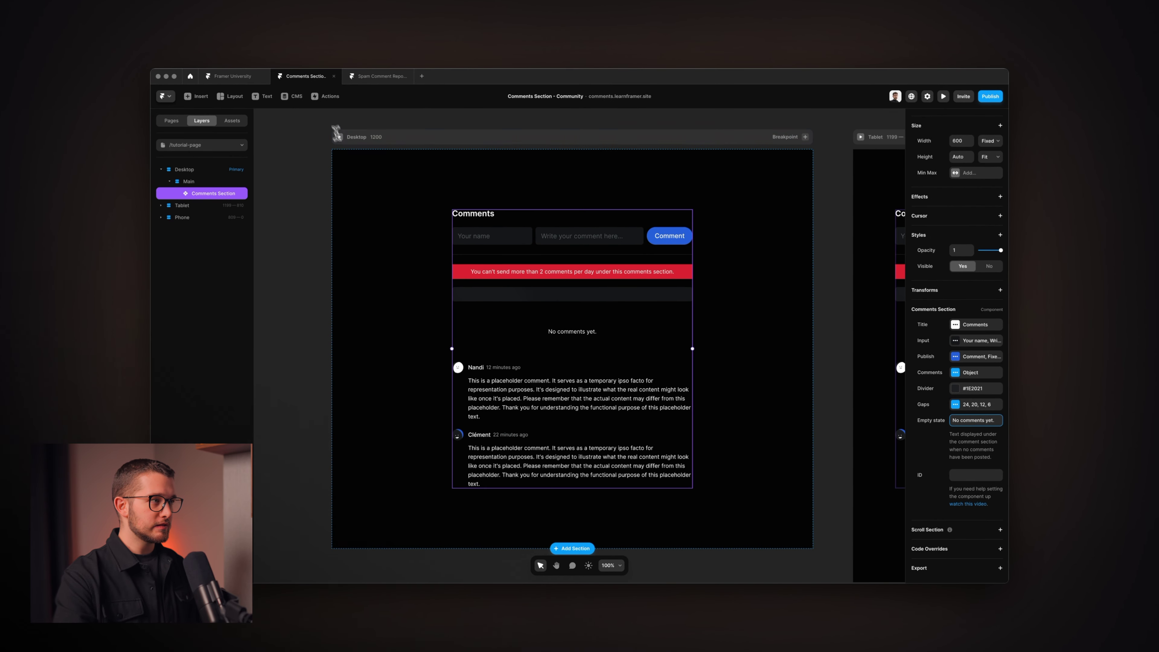
# Step: Preview the page at a narrow width, then return to the editor to set the width to Fill
pyautogui.click(942, 96)
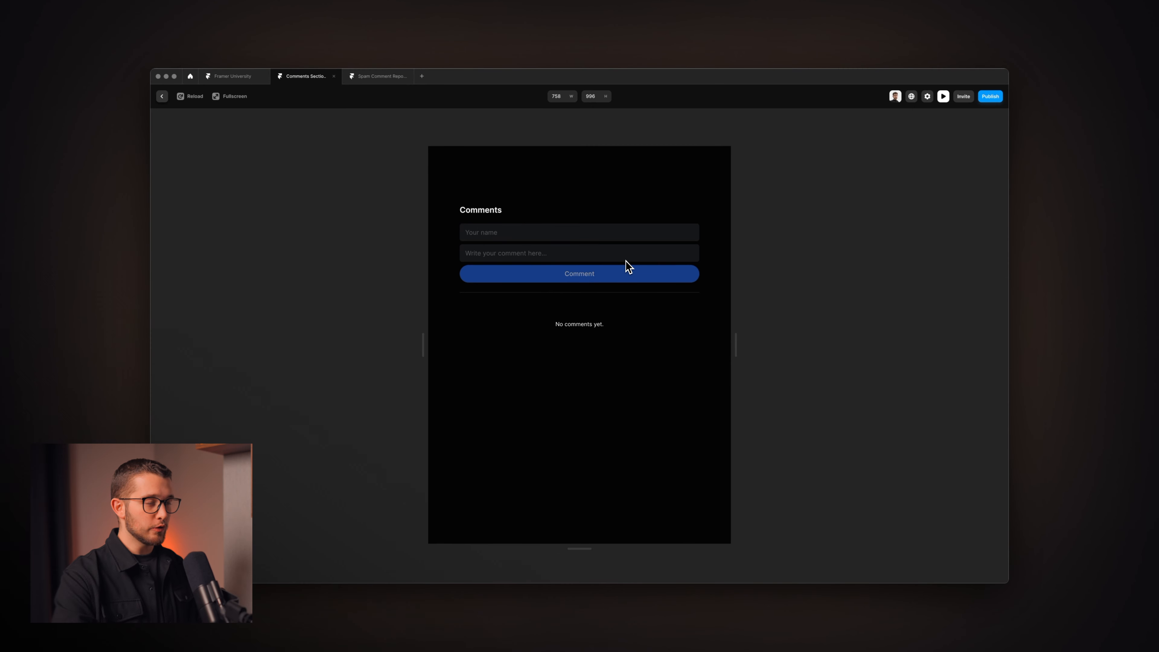
pyautogui.moveTo(701, 342)
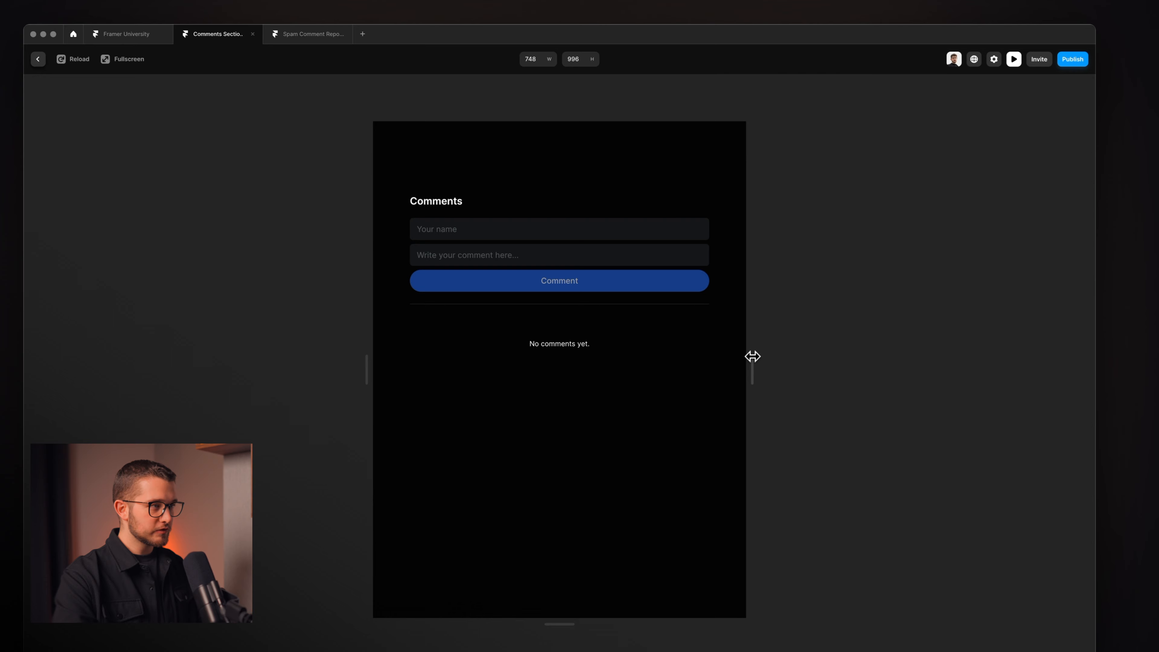
pyautogui.click(558, 280)
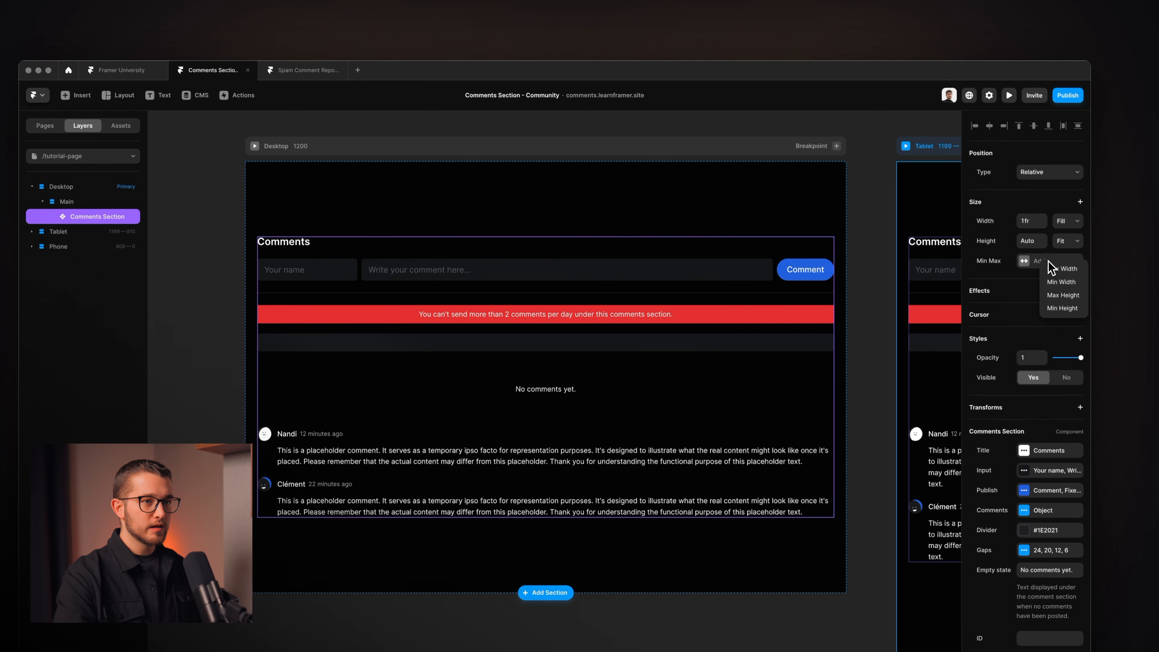
# Step: Cap the comments section at Max Width 700 and preview the page full screen
pyautogui.click(1062, 267)
pyautogui.write('700')
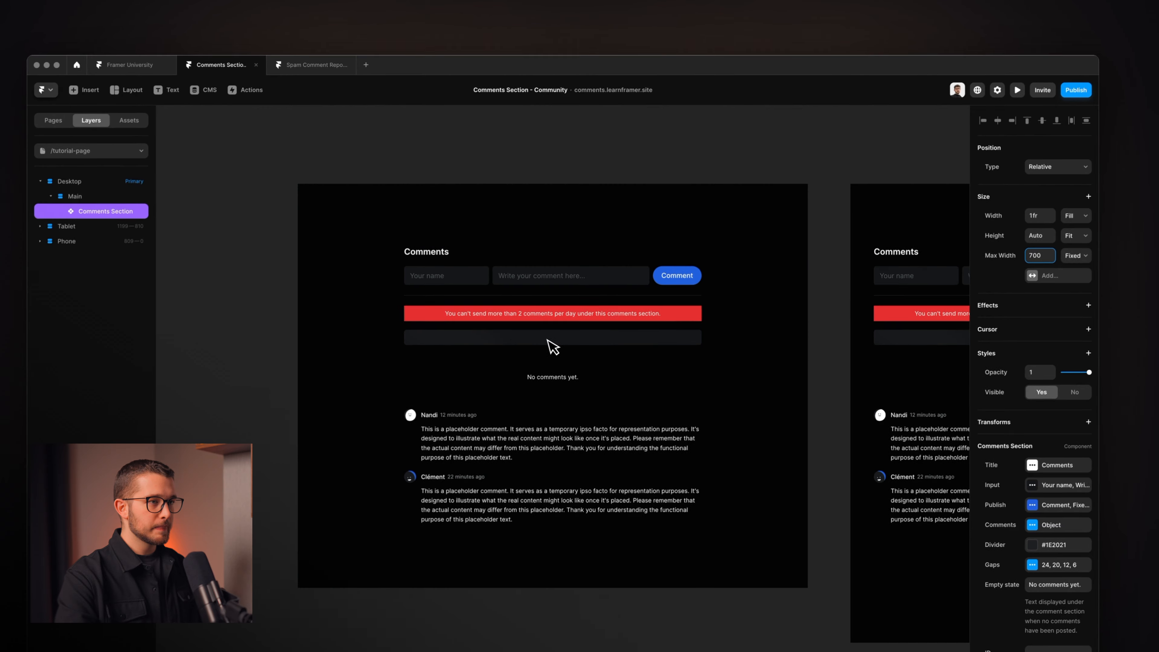
pyautogui.click(1017, 89)
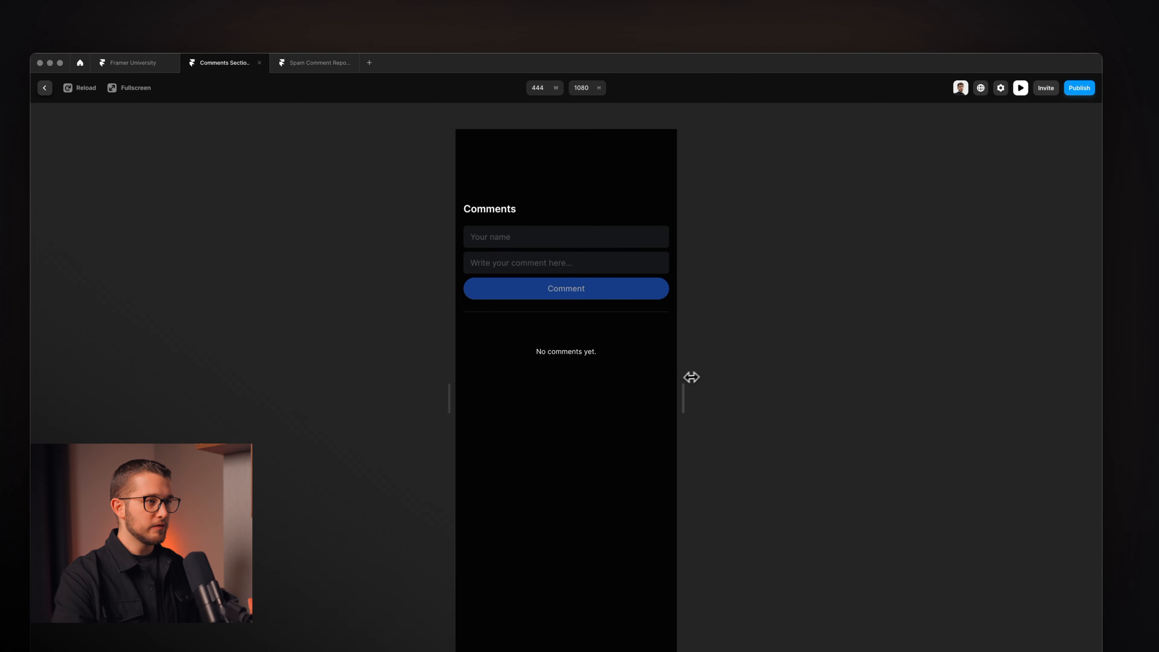
pyautogui.click(44, 87)
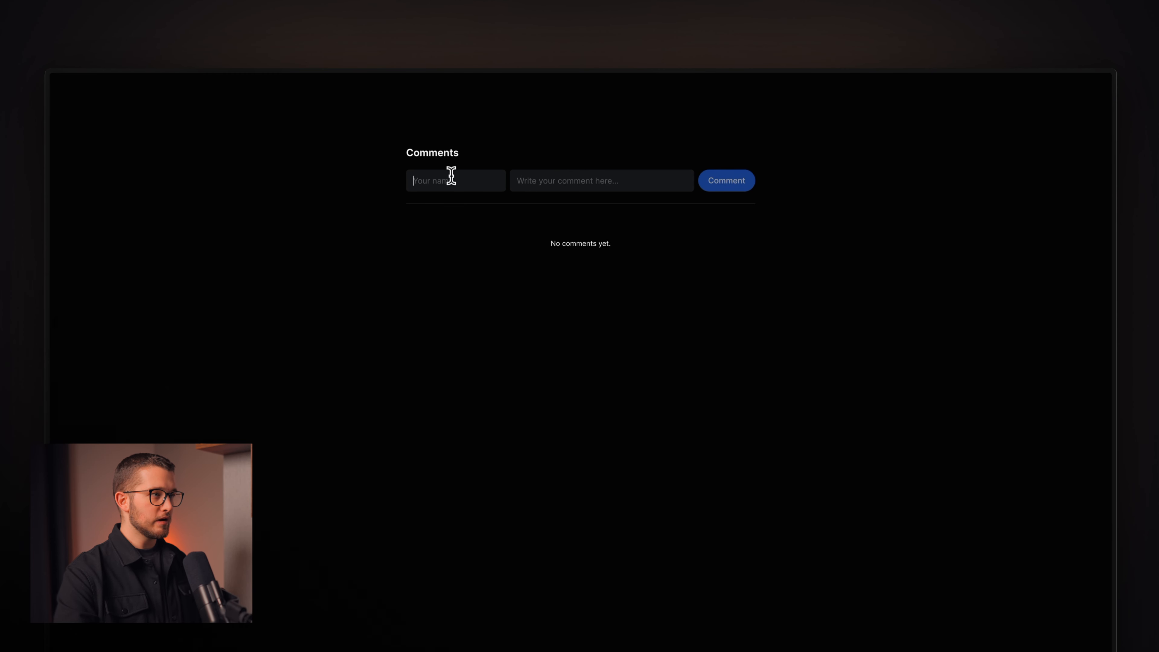
pyautogui.moveTo(576, 257)
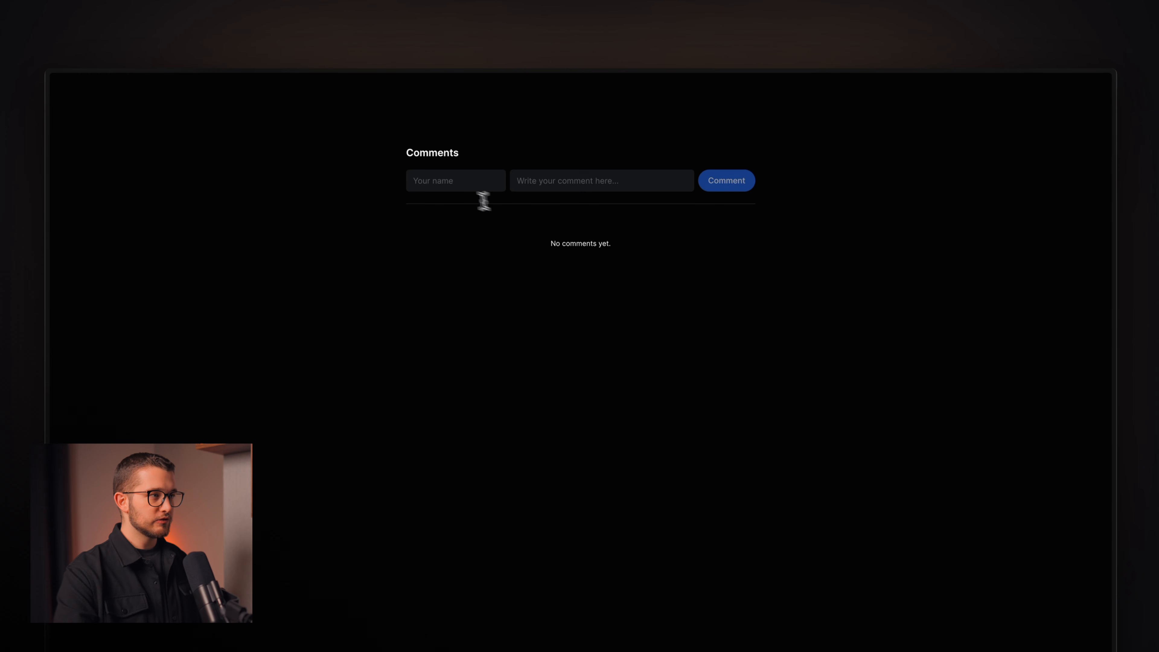
# Step: Post comments as 'Nandi' until a third attempt triggers the two-per-day limit message
pyautogui.write('Nandi')
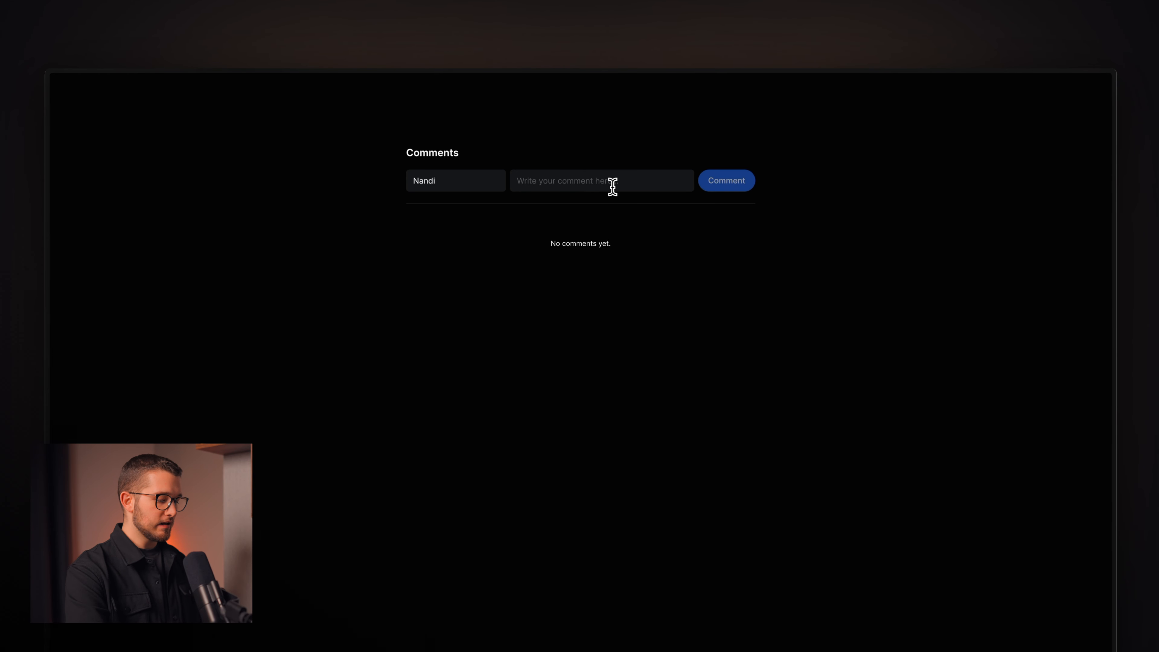
pyautogui.write('Write my comment here.')
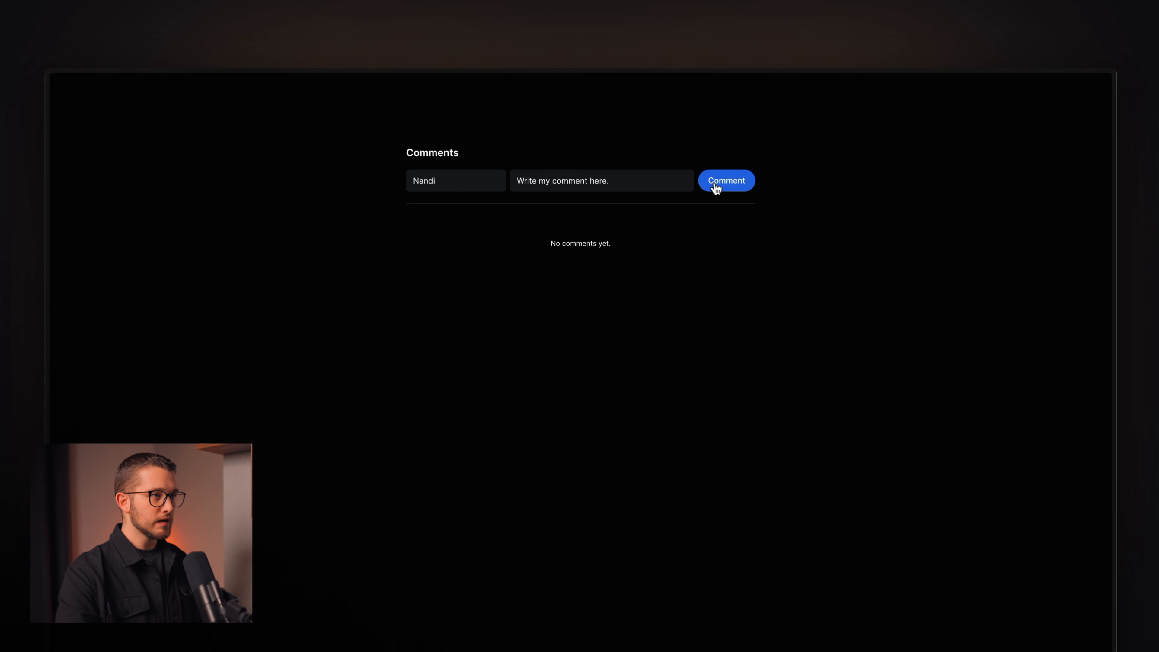
pyautogui.click(725, 180)
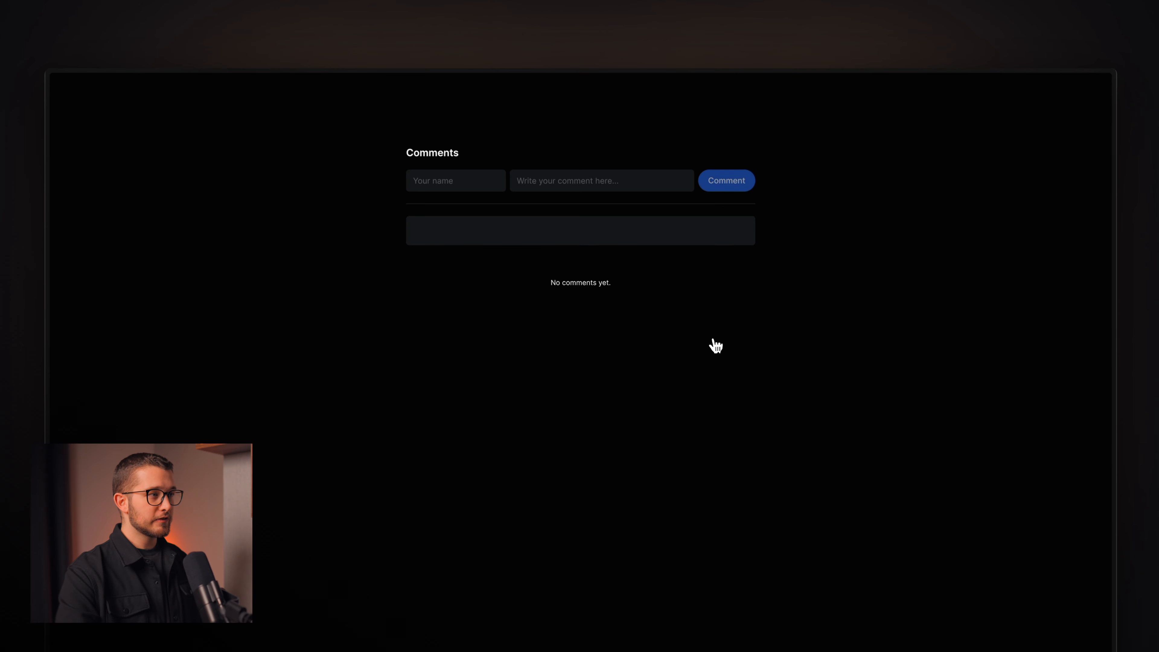
pyautogui.click(726, 180)
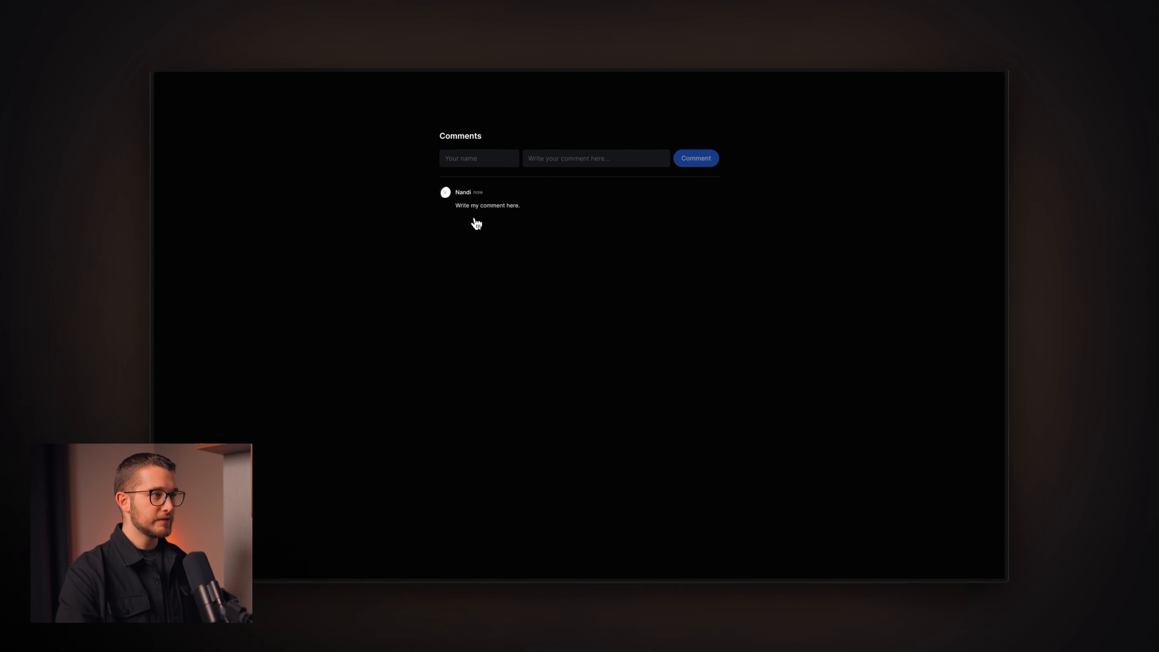
pyautogui.click(478, 165)
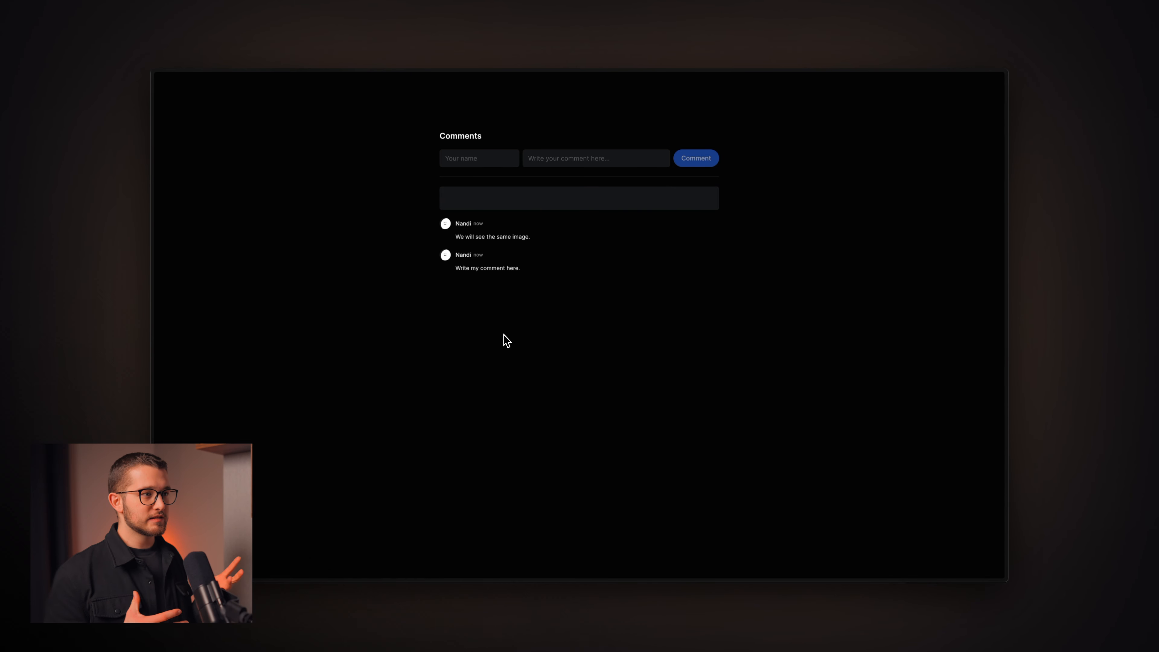
pyautogui.click(694, 158)
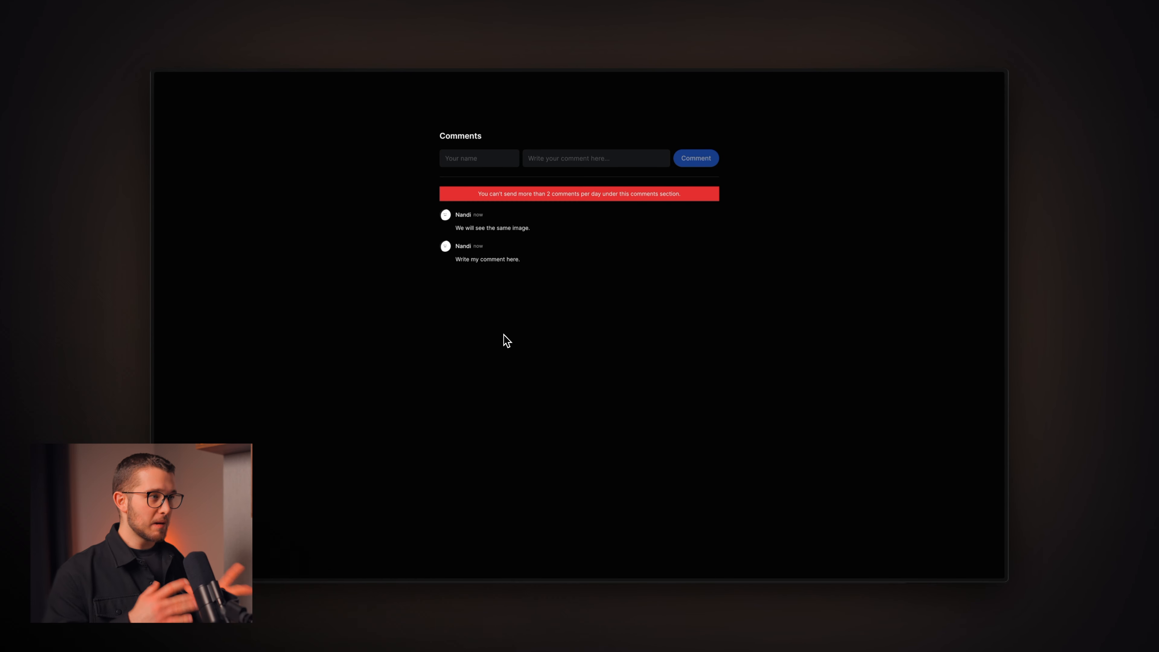
pyautogui.moveTo(499, 296)
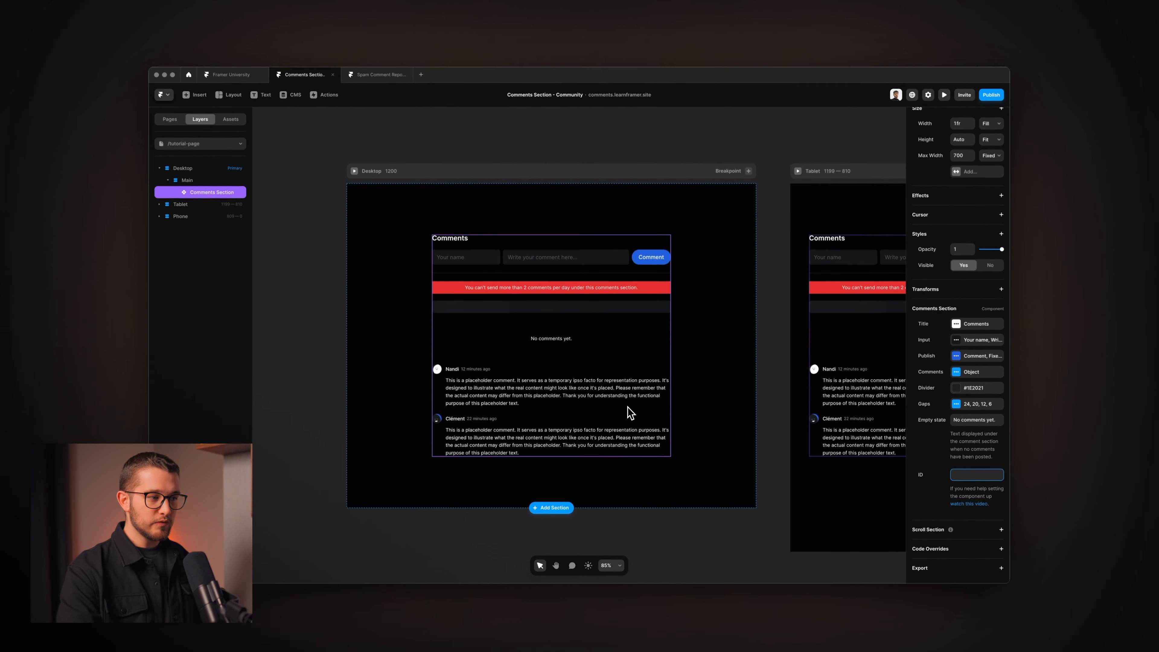
pyautogui.moveTo(485, 355)
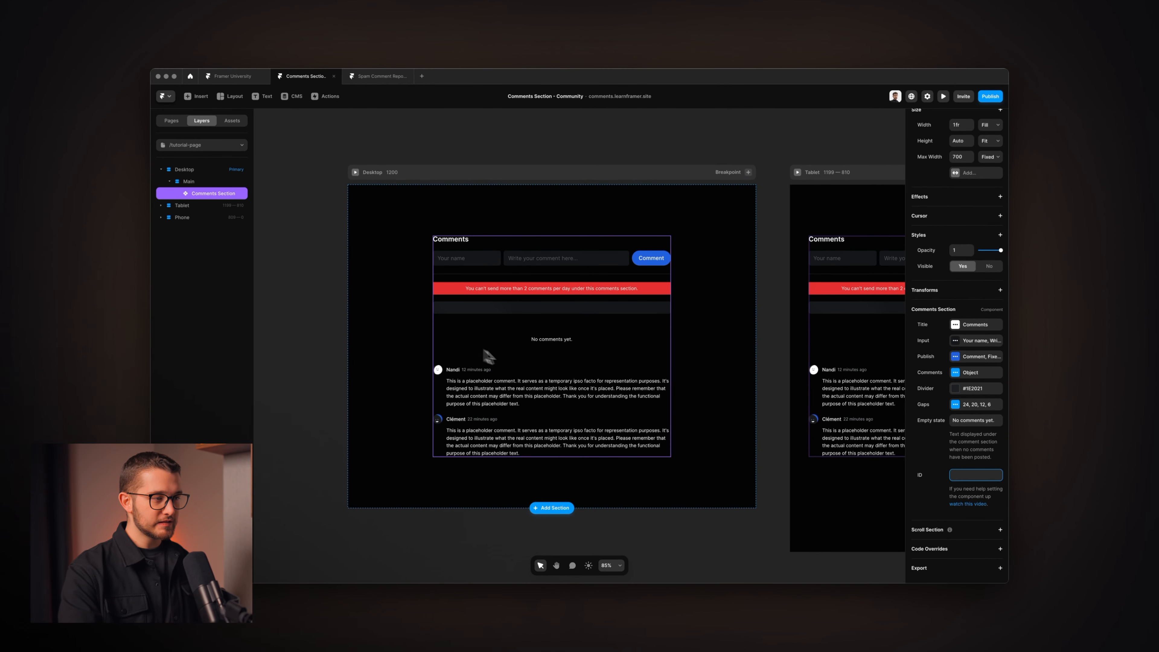
pyautogui.moveTo(511, 372)
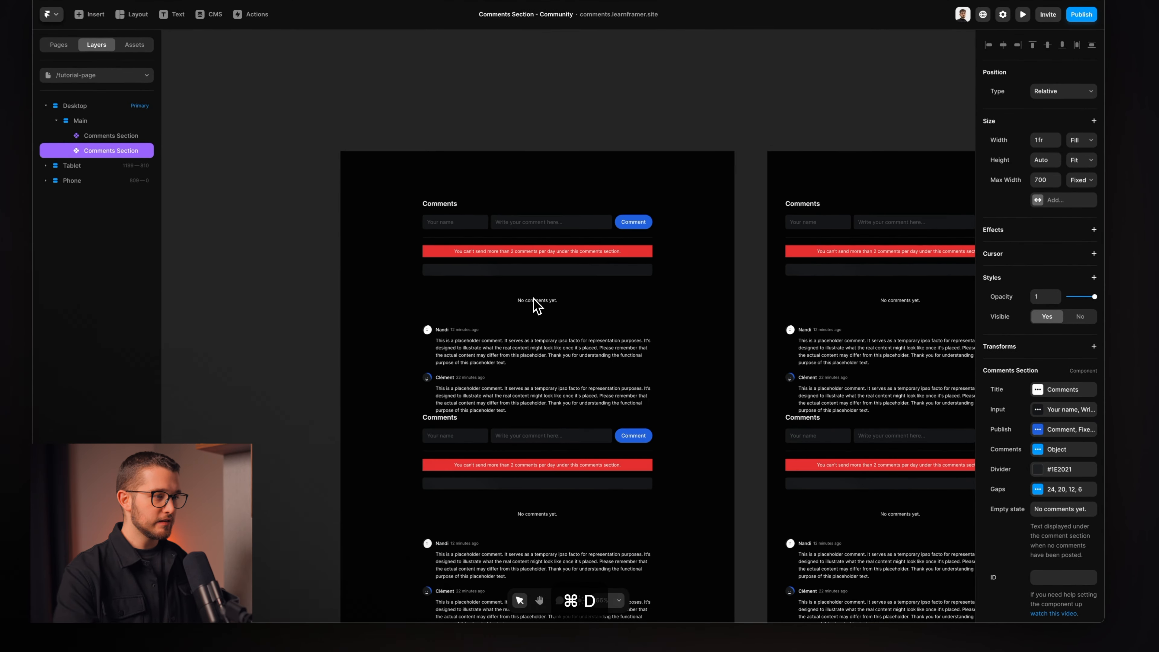
# Step: Select the duplicated second comments section and reload the published page to show each thread separately
pyautogui.click(79, 120)
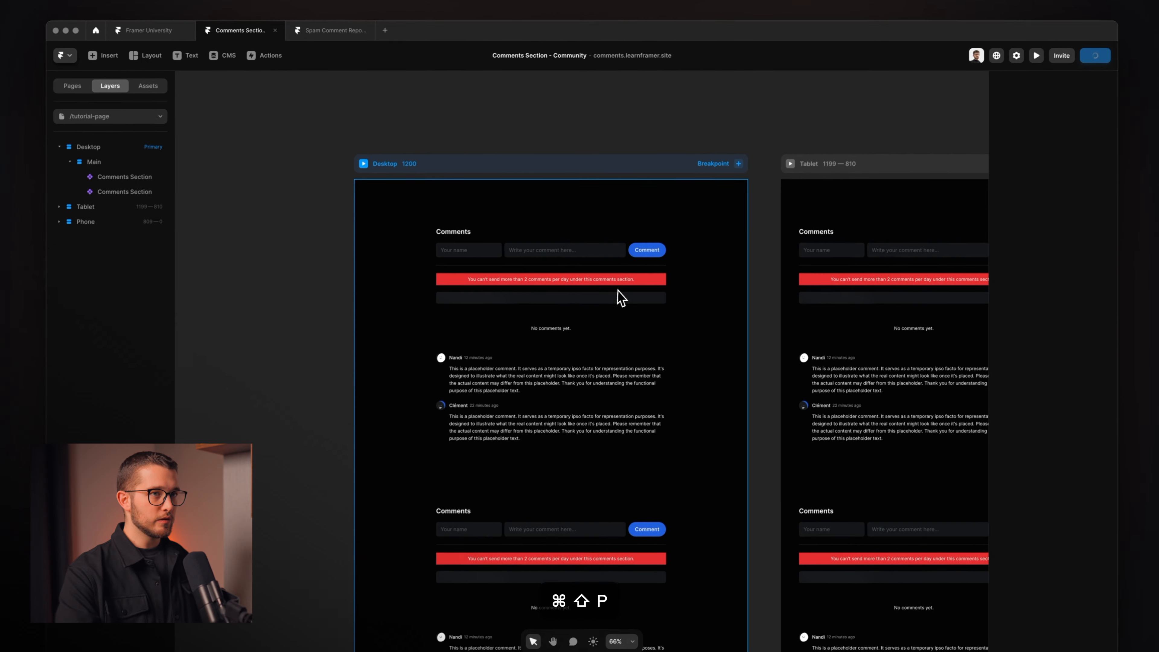
pyautogui.press('cmd+r')
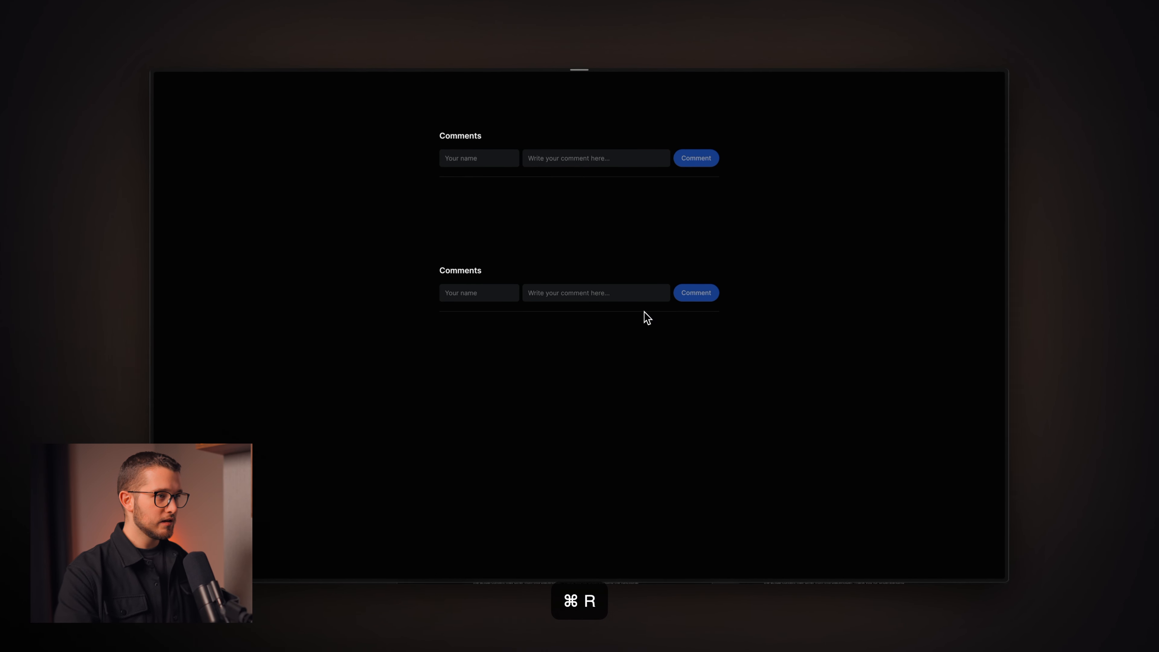
pyautogui.press('cmd+r')
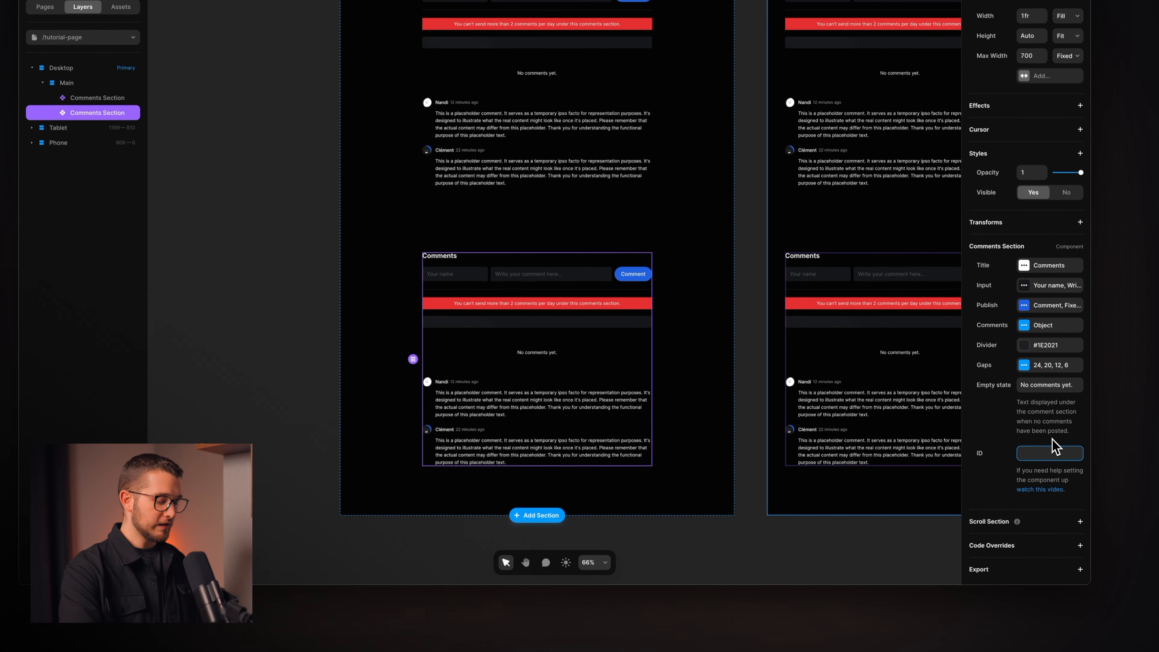
pyautogui.write('second')
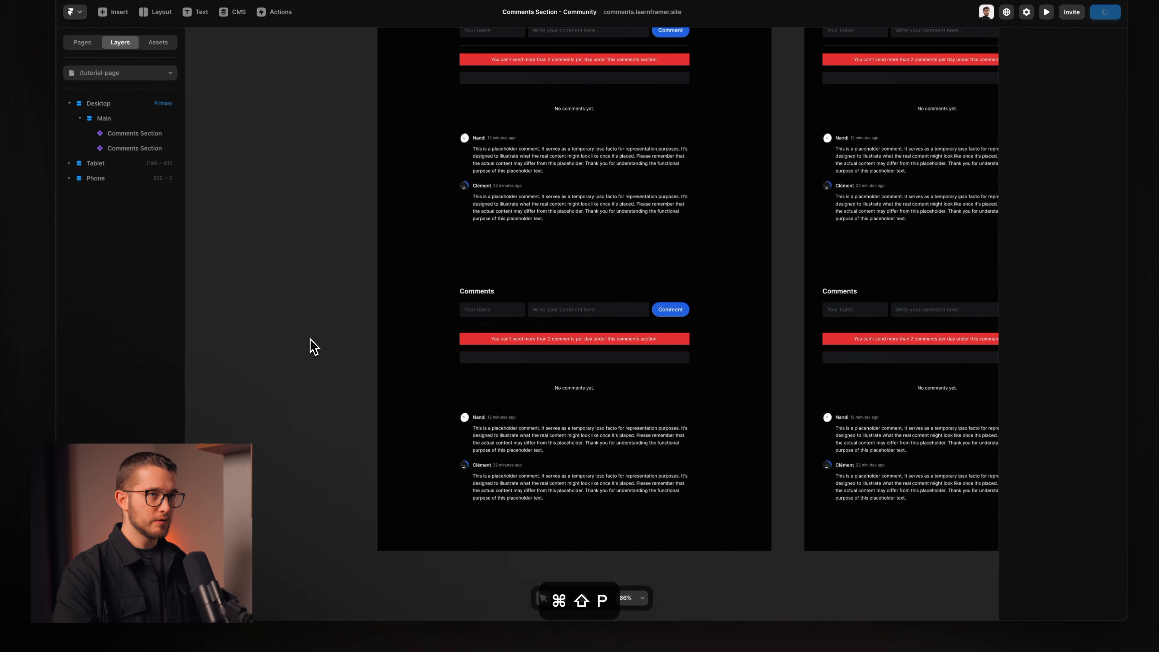
pyautogui.press('cmd+r')
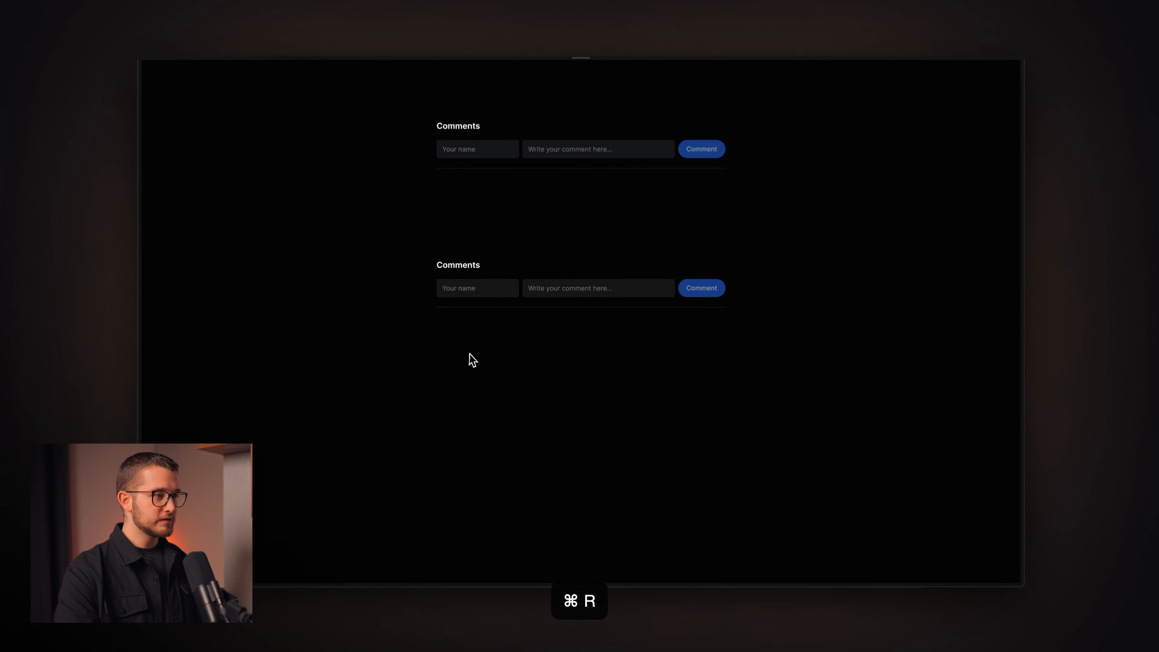
pyautogui.press('cmd+r')
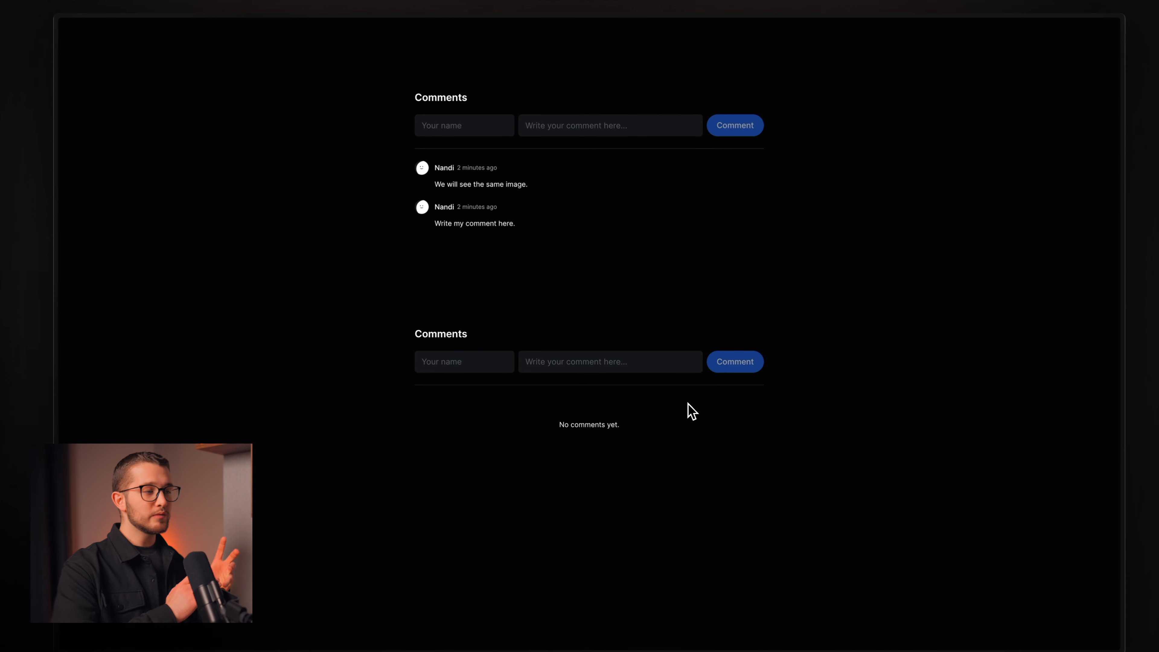
pyautogui.moveTo(631, 386)
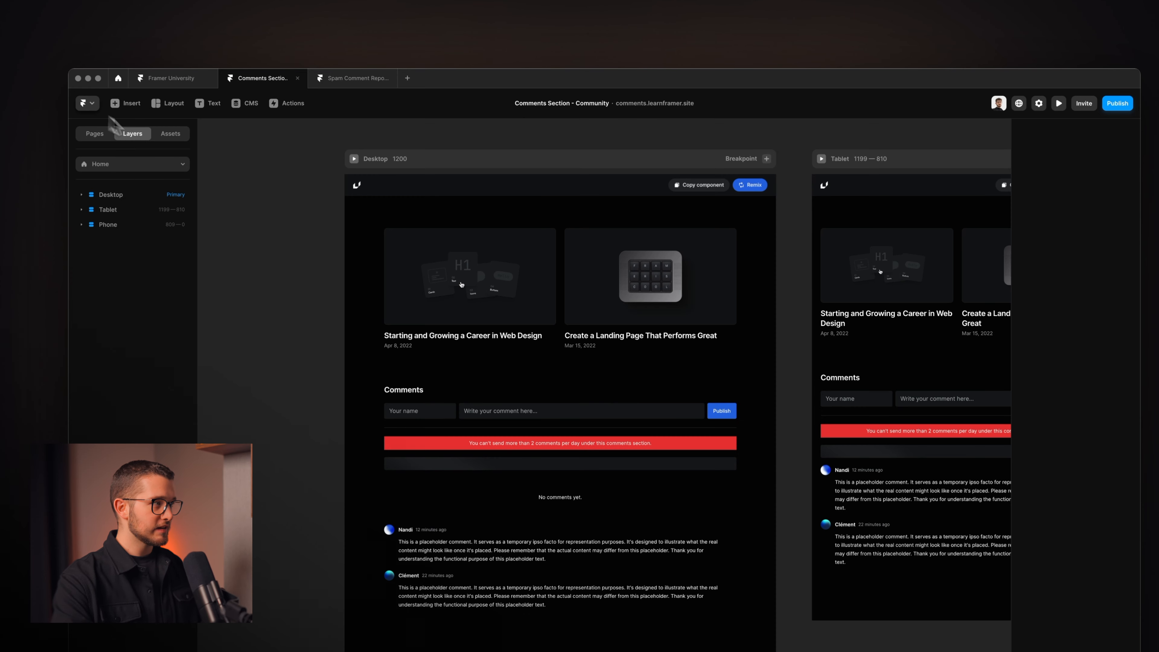
# Step: Switch the canvas to the CMS > Blog Pages detail template
pyautogui.click(132, 164)
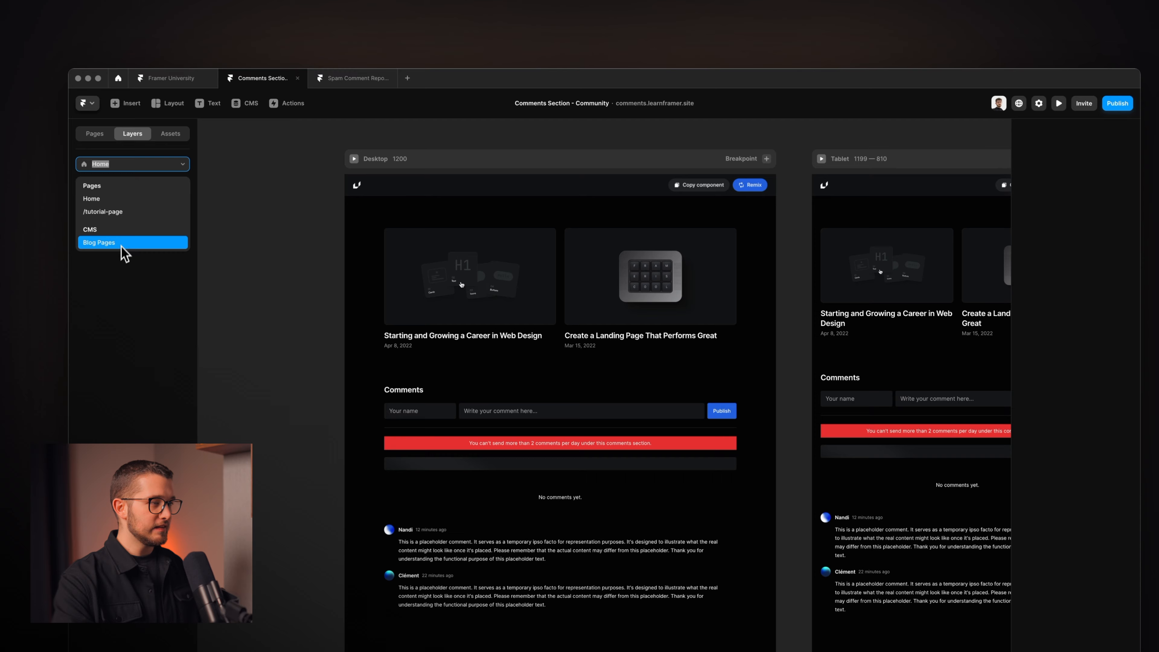
pyautogui.click(99, 242)
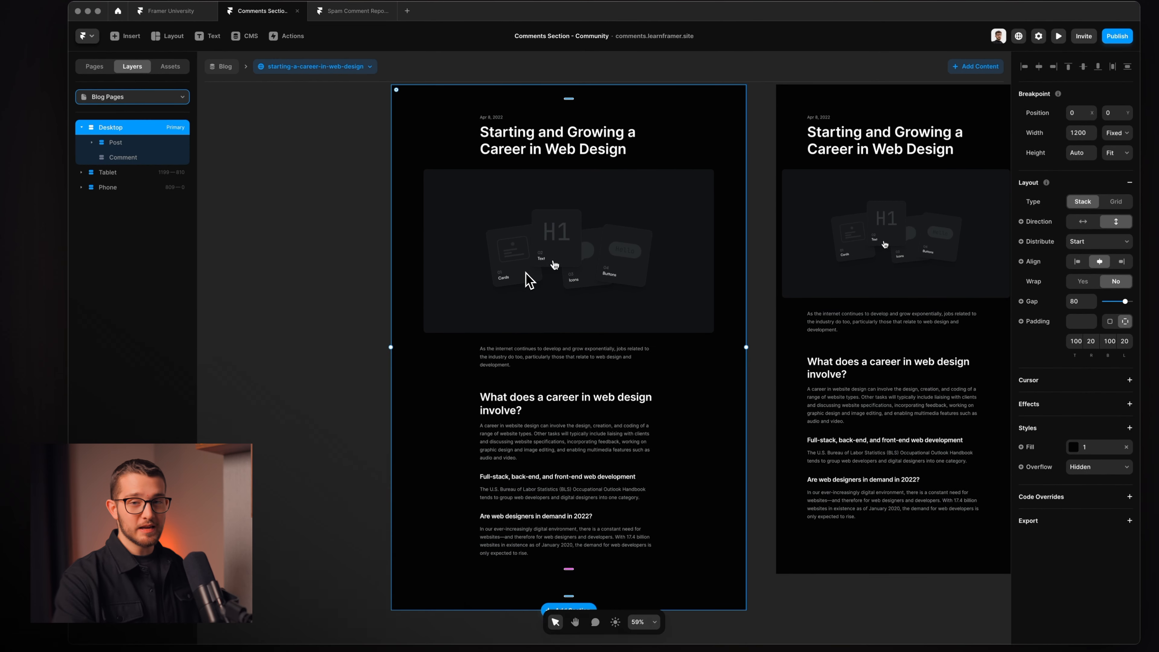
pyautogui.scroll(-3)
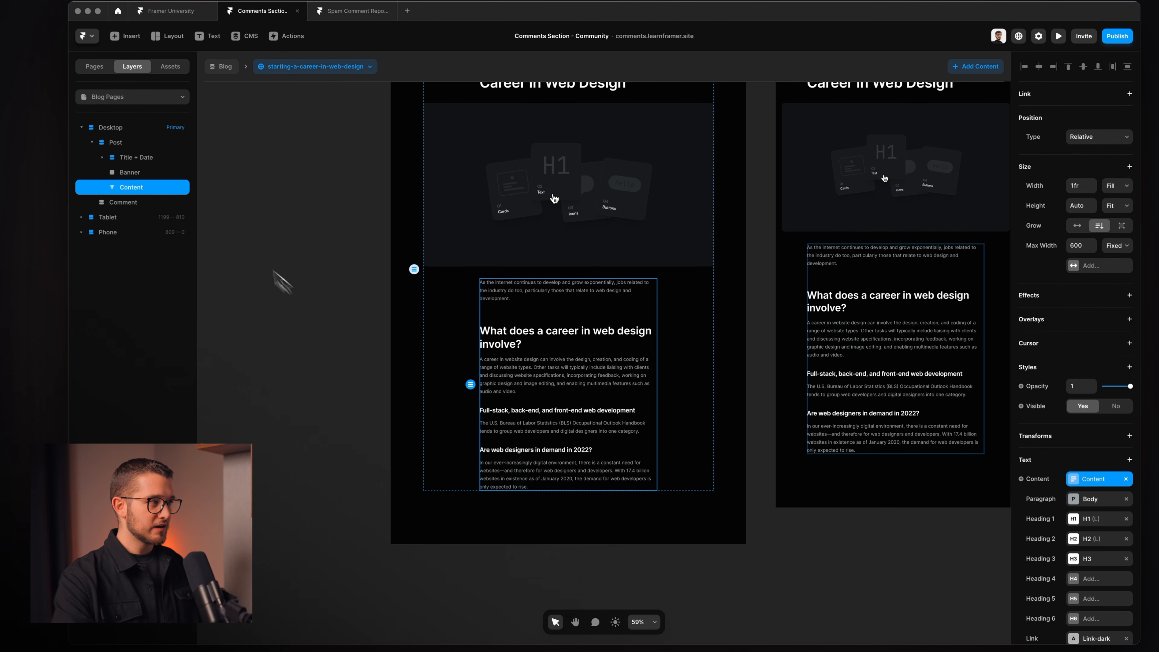
# Step: Select the Comments Section layer below the article content and jump to the published site
pyautogui.click(123, 202)
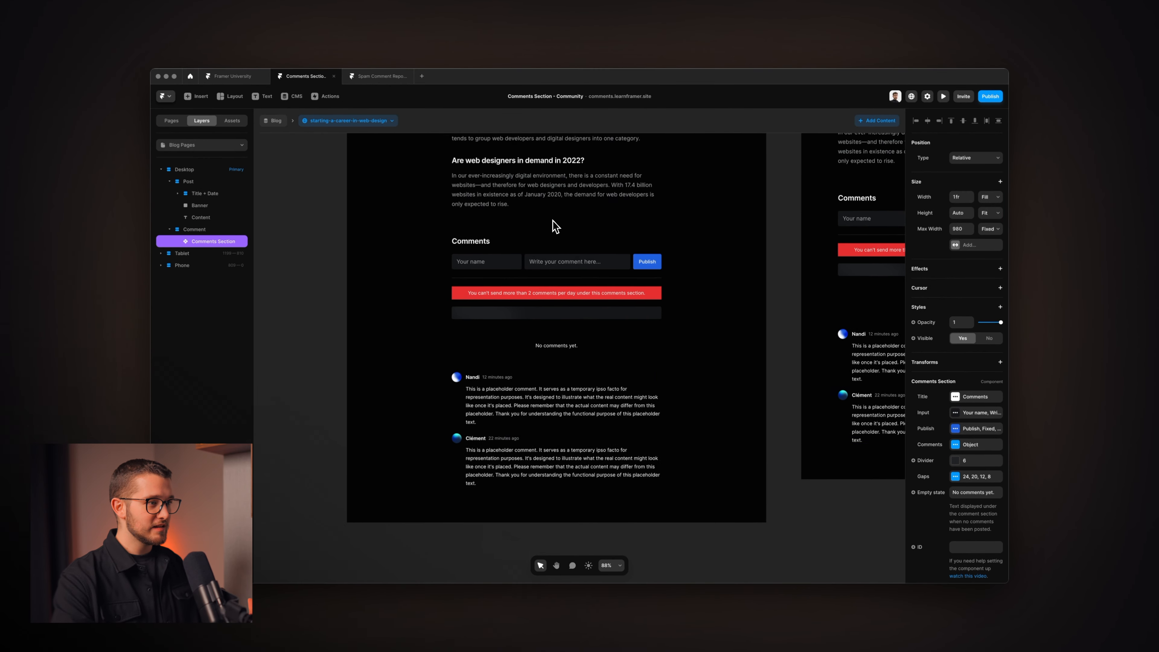
pyautogui.scroll(-3)
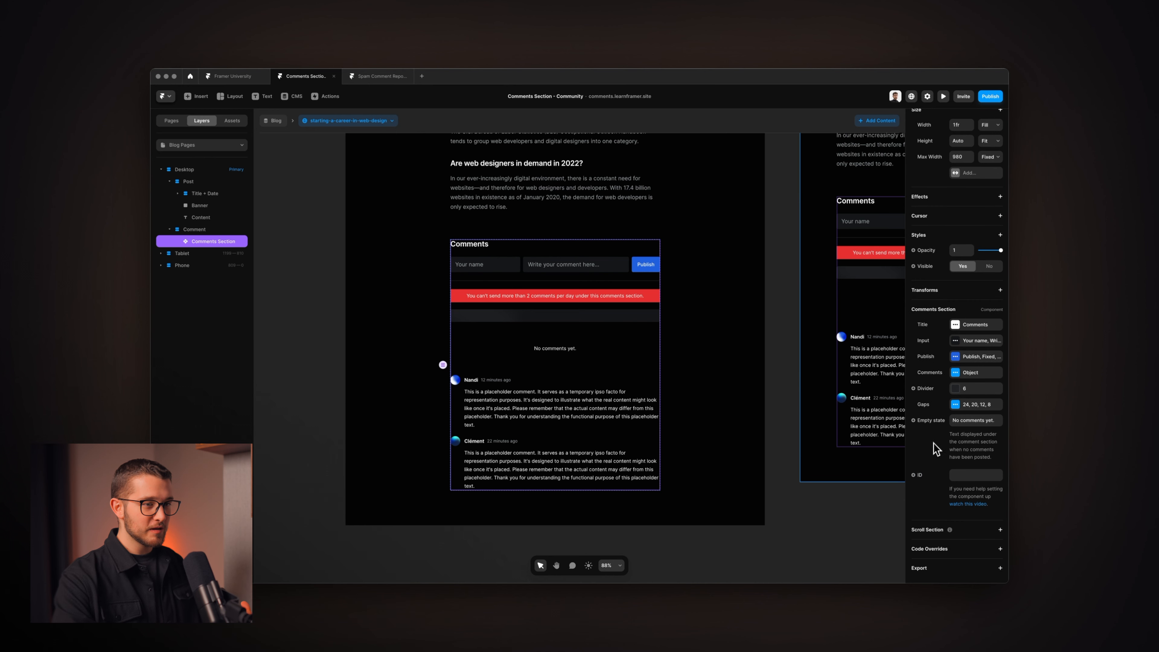
pyautogui.moveTo(959, 484)
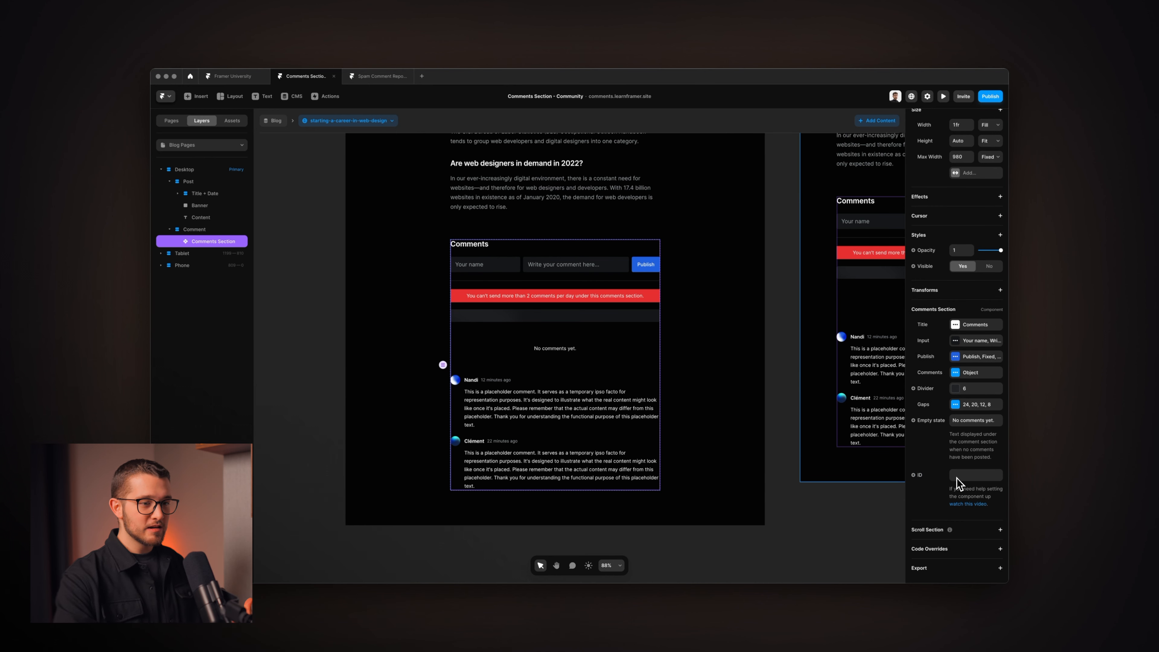
pyautogui.press('cmd+shift+p')
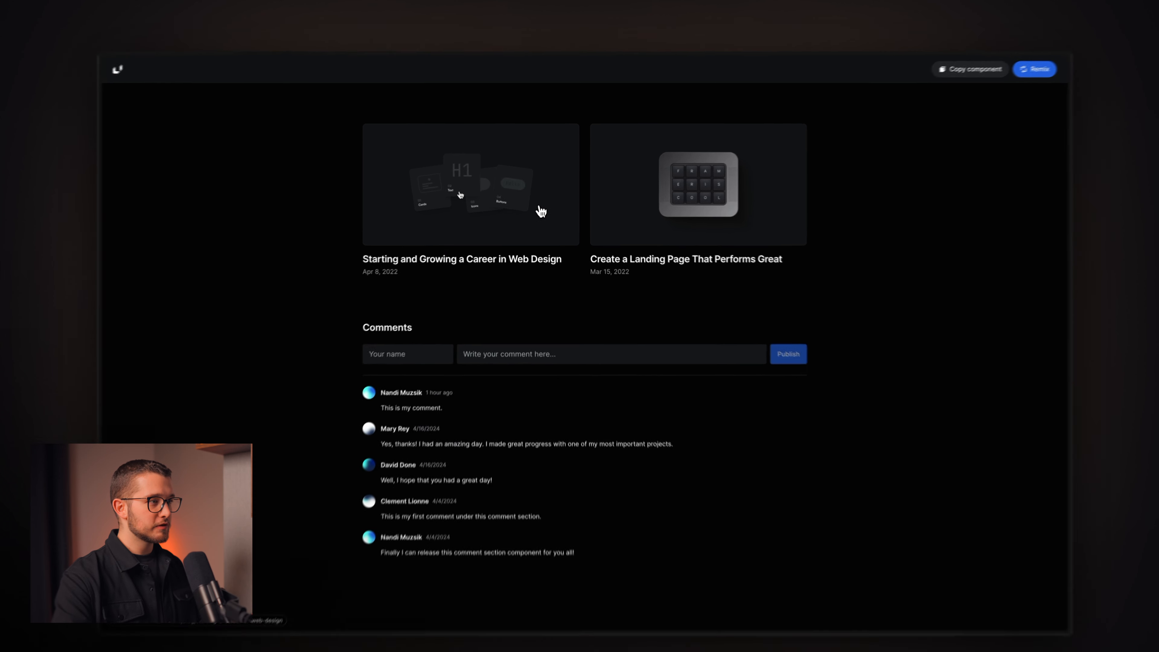
# Step: On the Starting and Growing a Career article, publish a comment with the text 'Second comm'
pyautogui.click(461, 258)
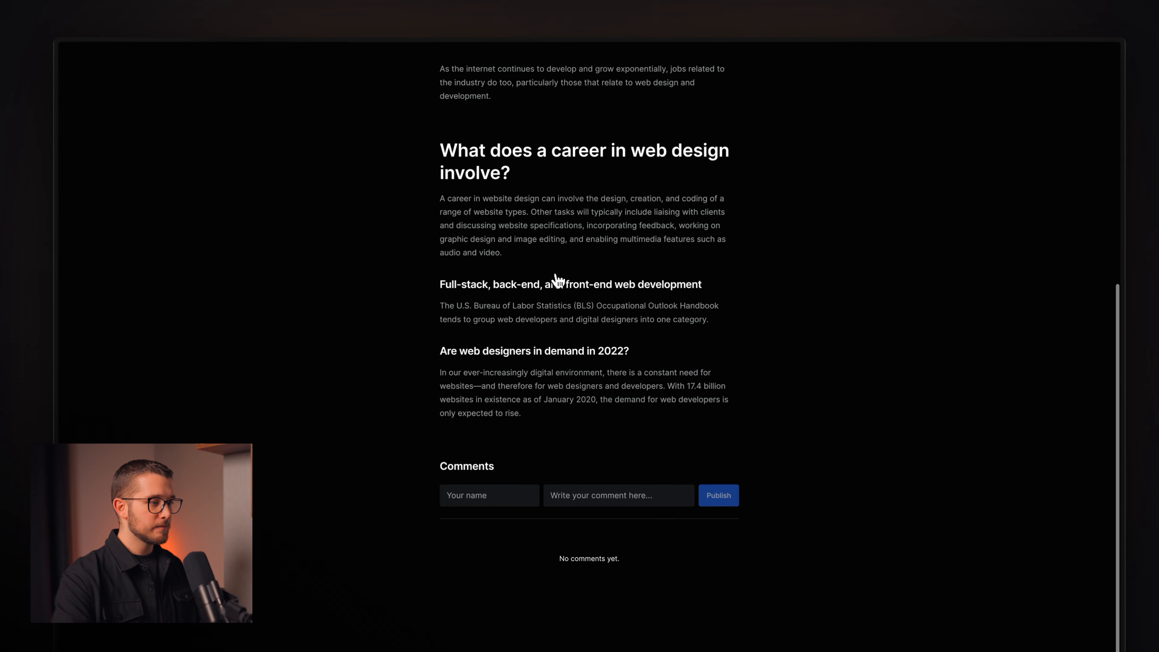
pyautogui.scroll(-3)
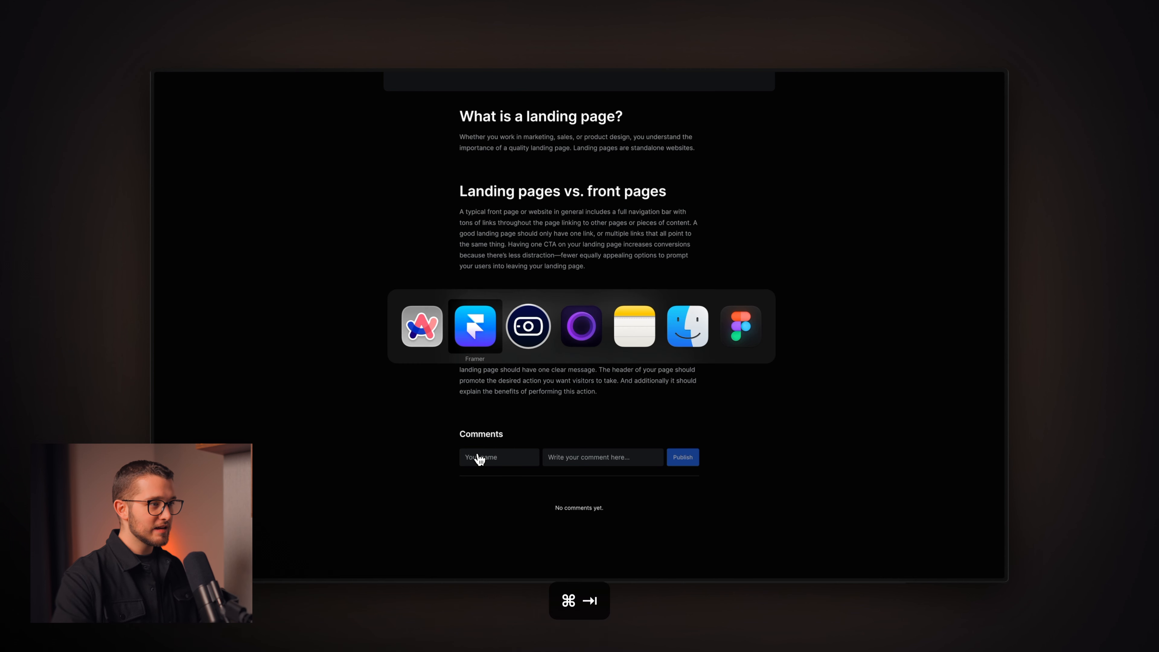
pyautogui.click(475, 327)
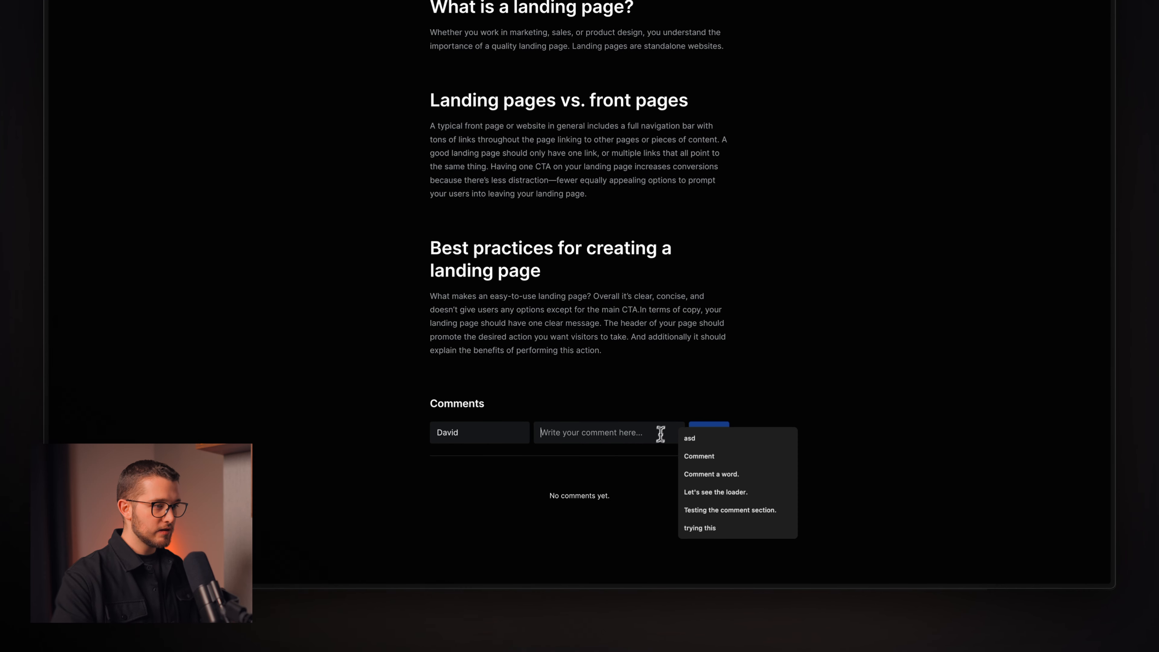
pyautogui.write('Second comm')
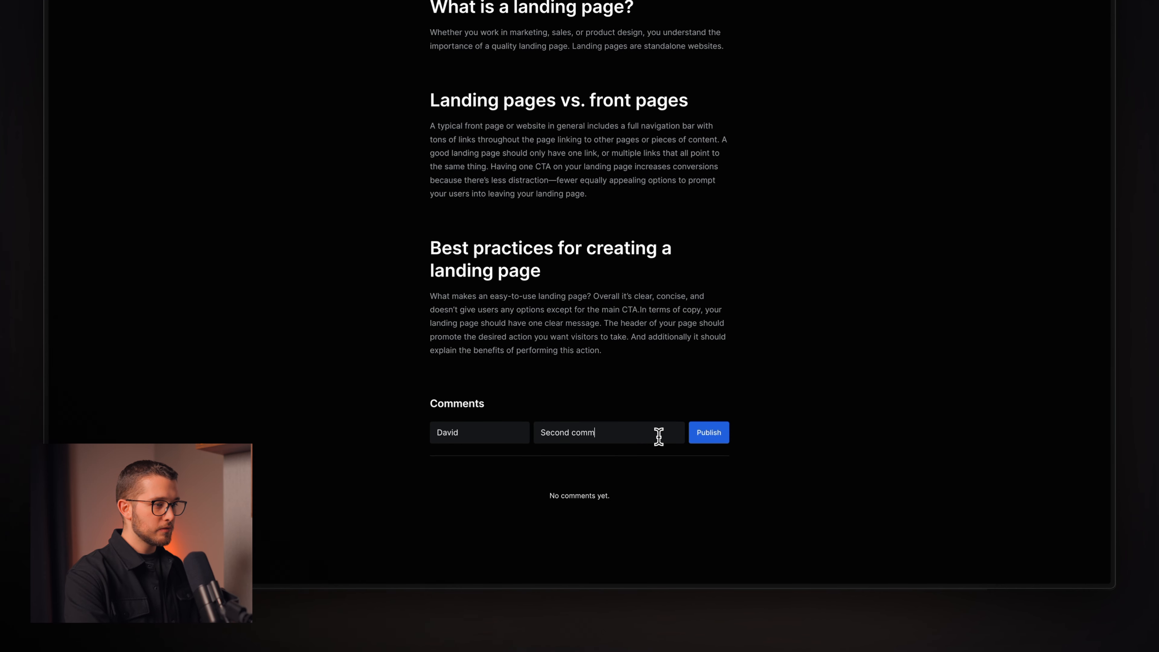
pyautogui.click(707, 432)
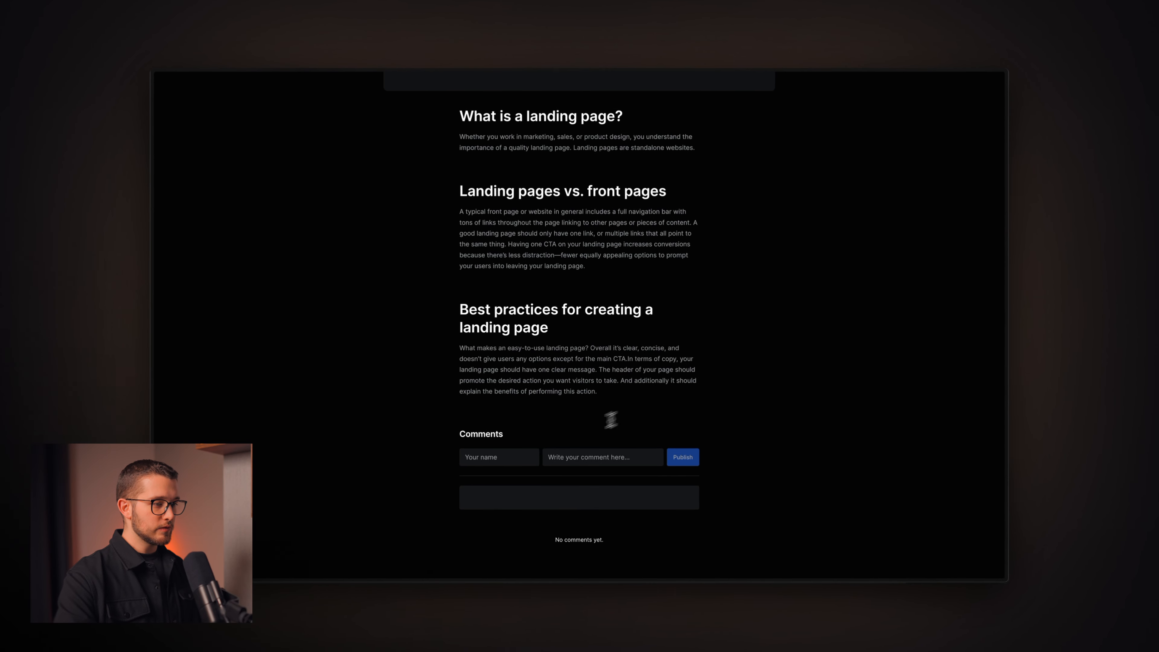
# Step: Review the article's thread to confirm it keeps its own separate comments
pyautogui.scroll(3)
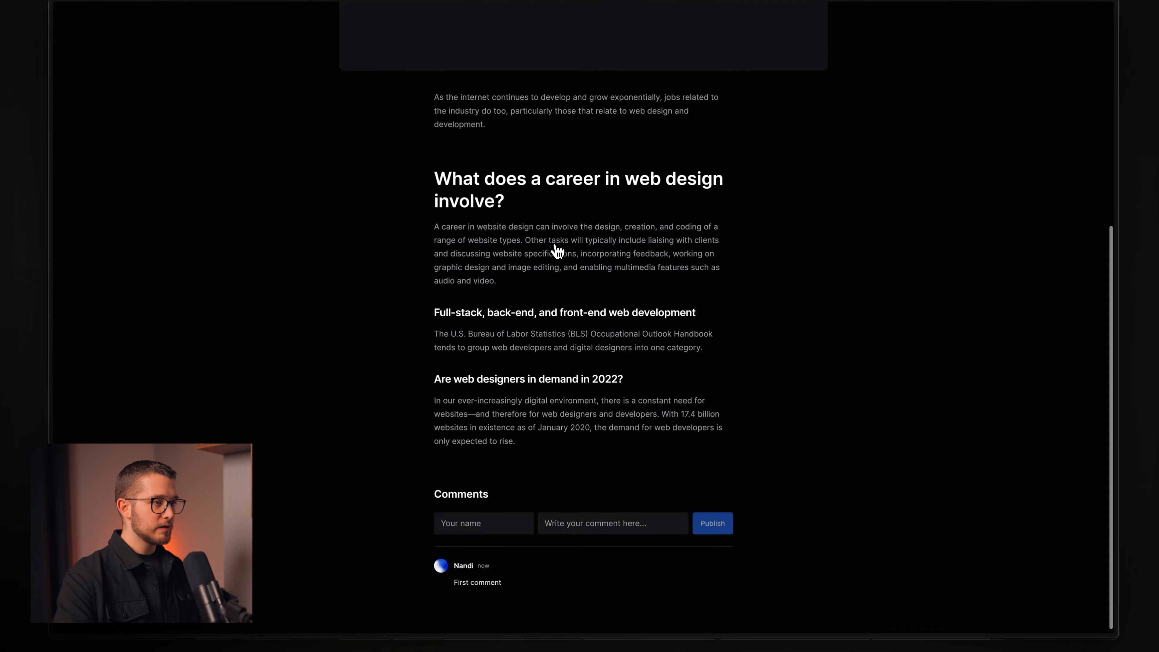
pyautogui.scroll(-3)
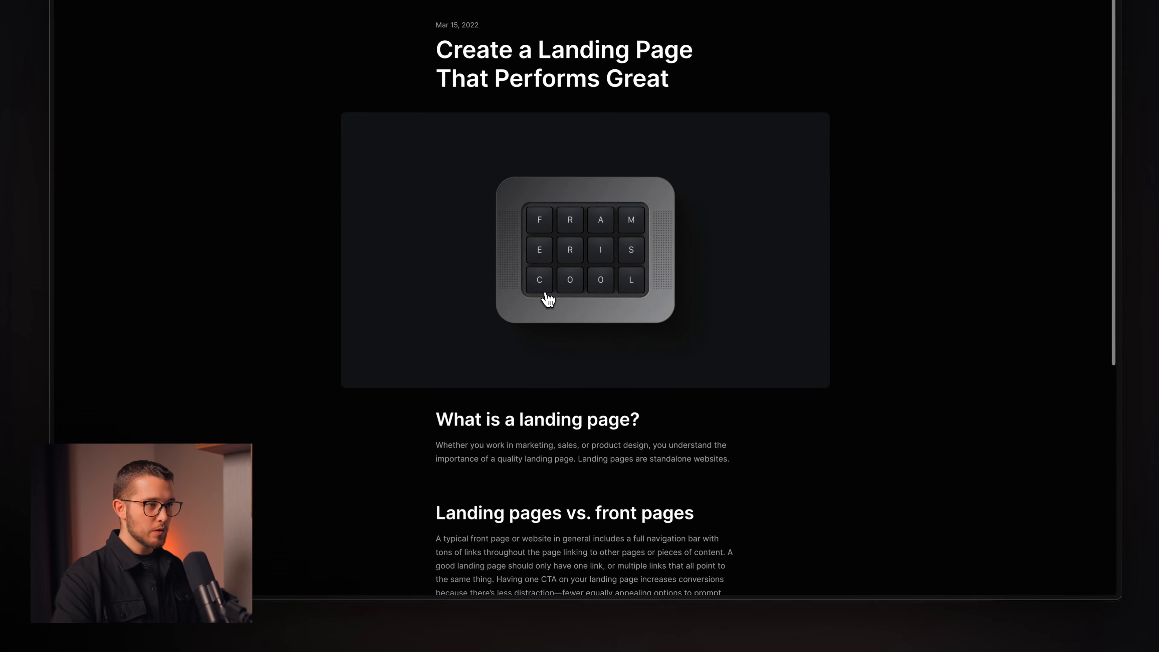
pyautogui.scroll(-3)
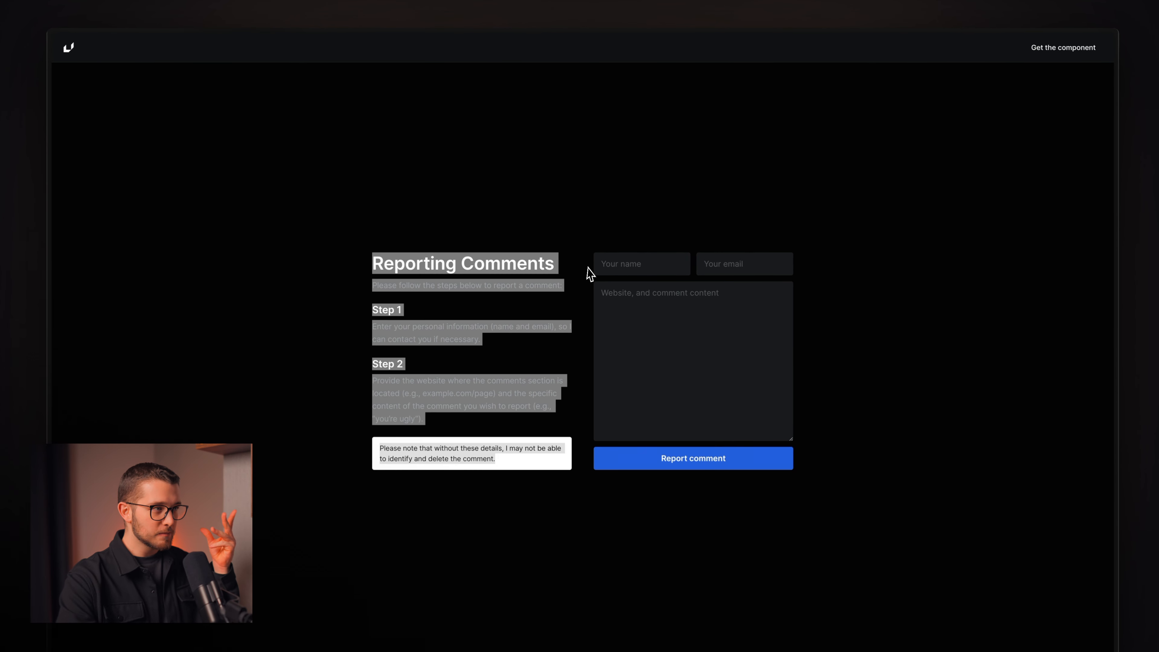
# Step: Copy the career article's page URL for the spam report on 'First comment'
pyautogui.click(678, 236)
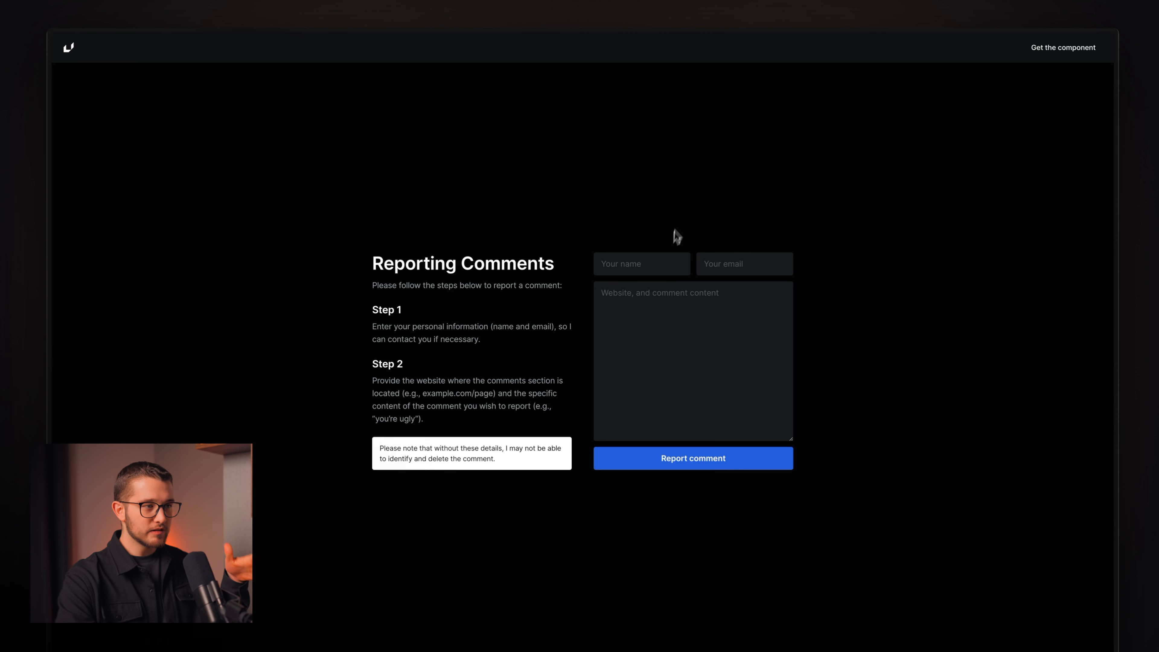
pyautogui.moveTo(531, 365)
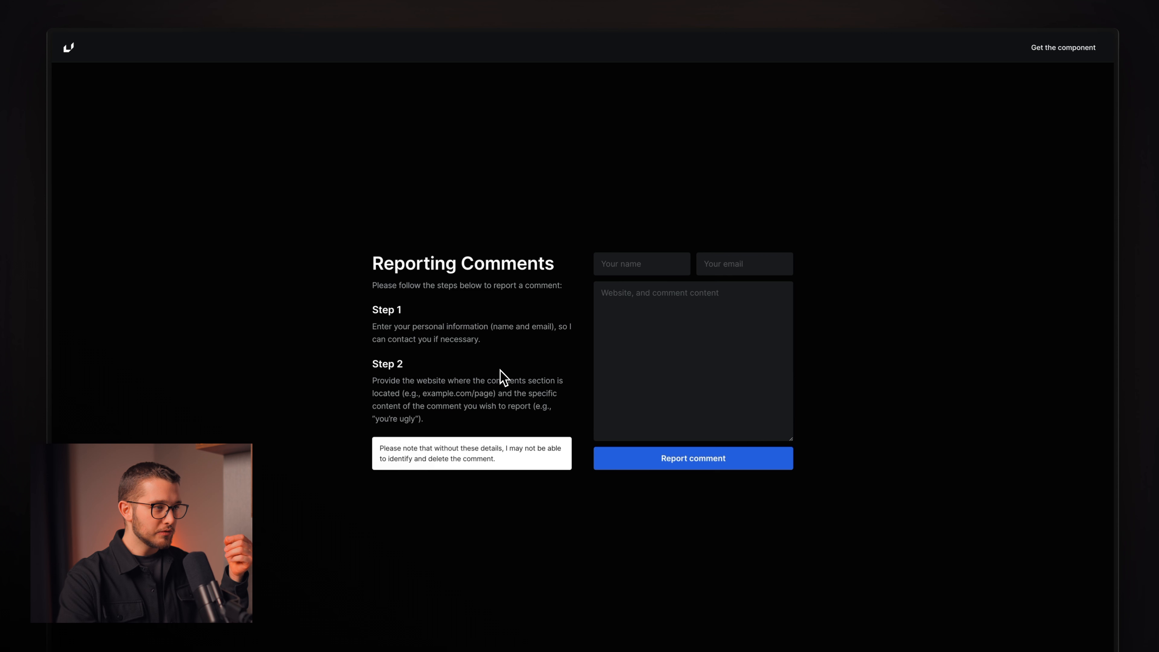
pyautogui.moveTo(616, 302)
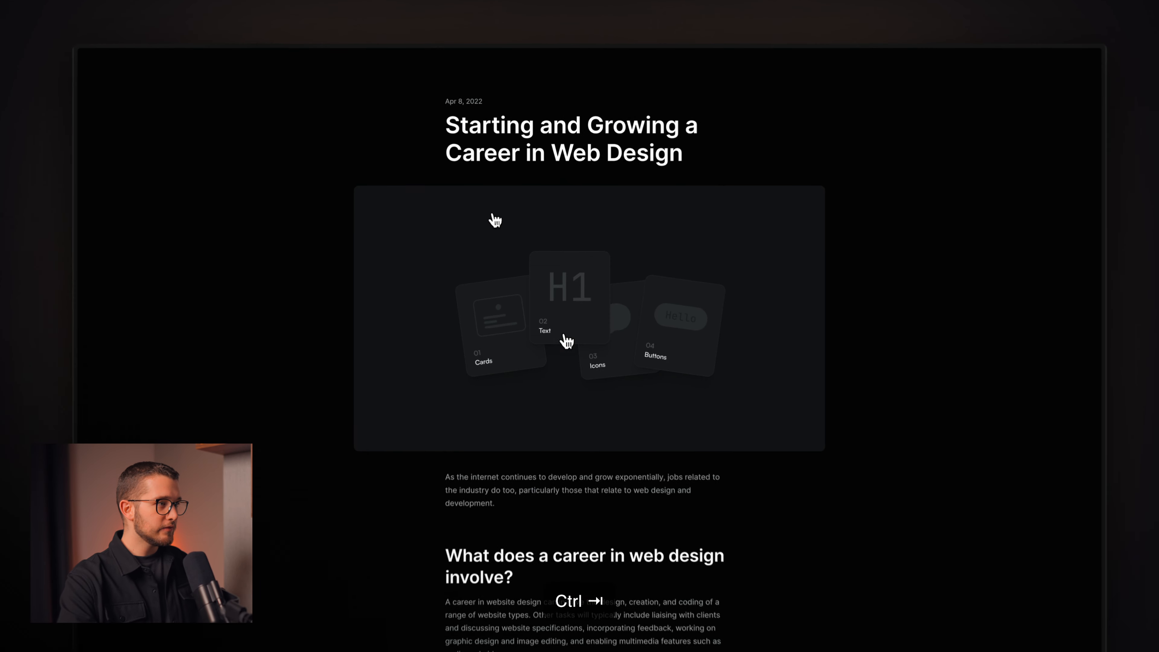
pyautogui.scroll(-3)
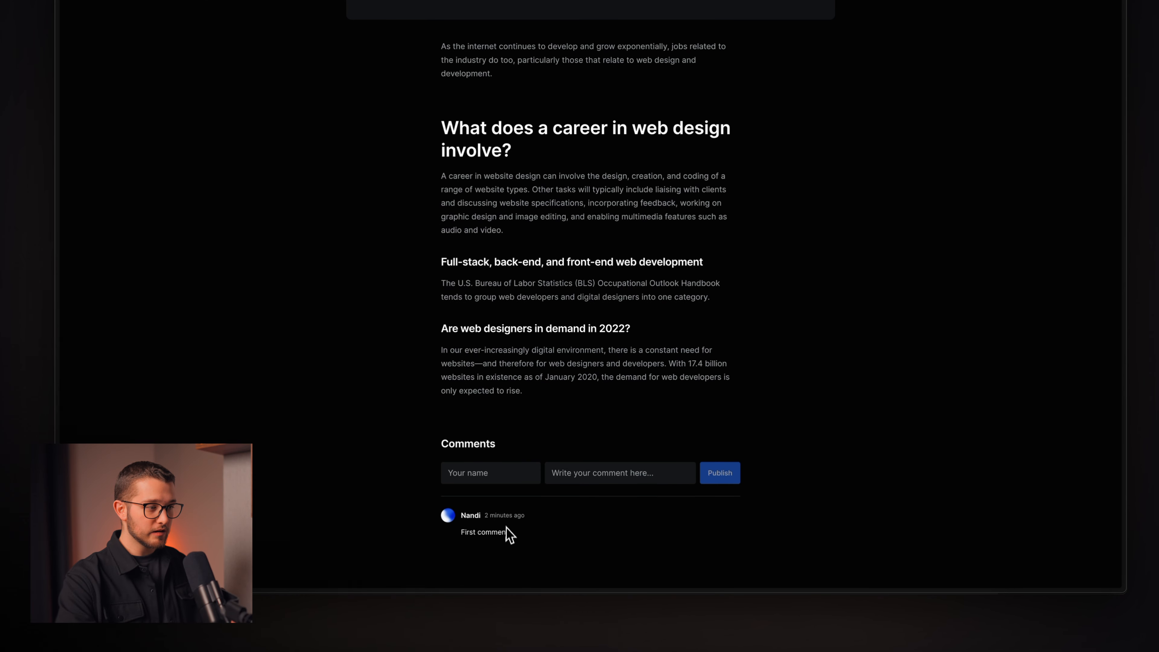
pyautogui.scroll(3)
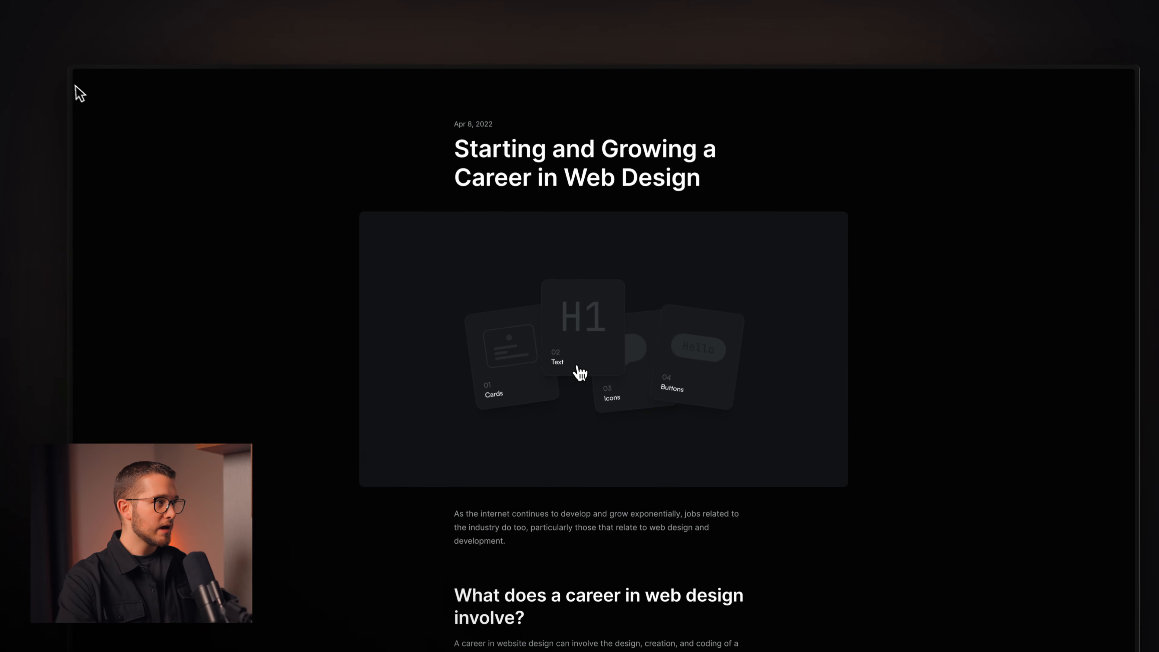
pyautogui.click(212, 104)
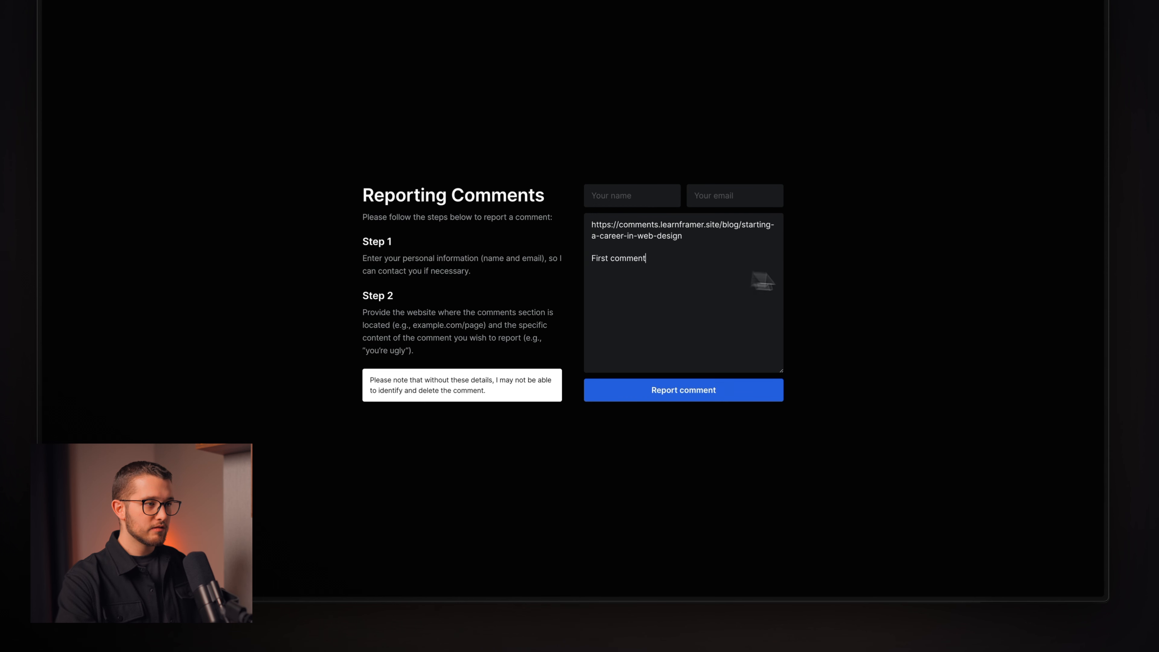
# Step: Submit the report via the Reporting Comments form's Report comment button
pyautogui.scroll(-3)
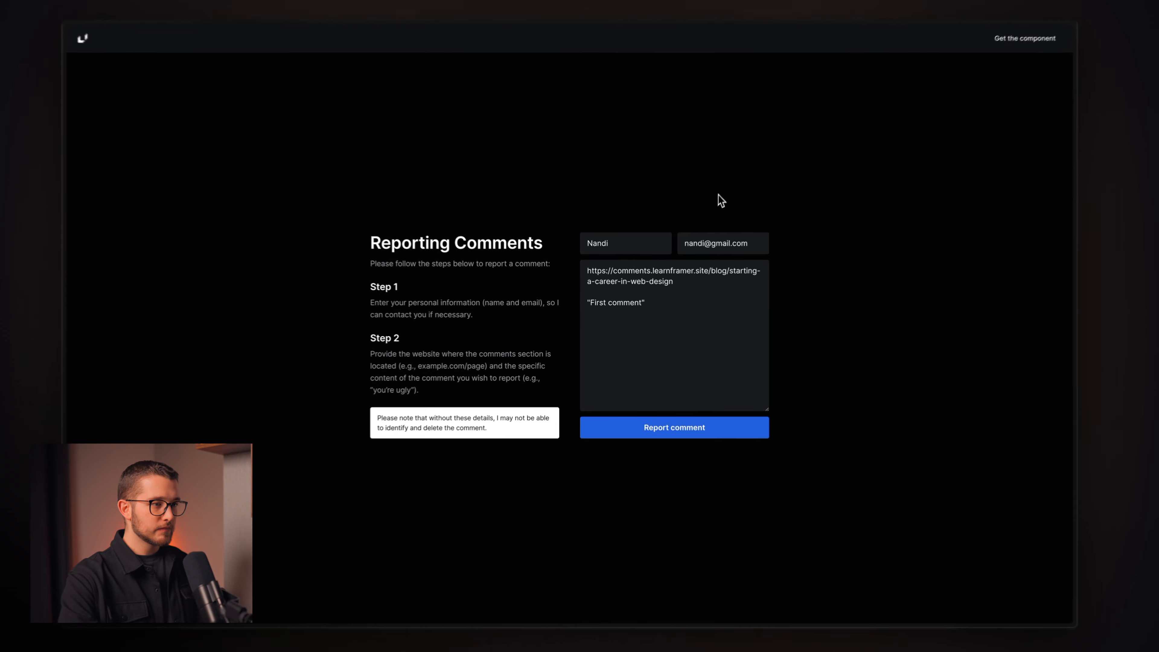
pyautogui.click(674, 427)
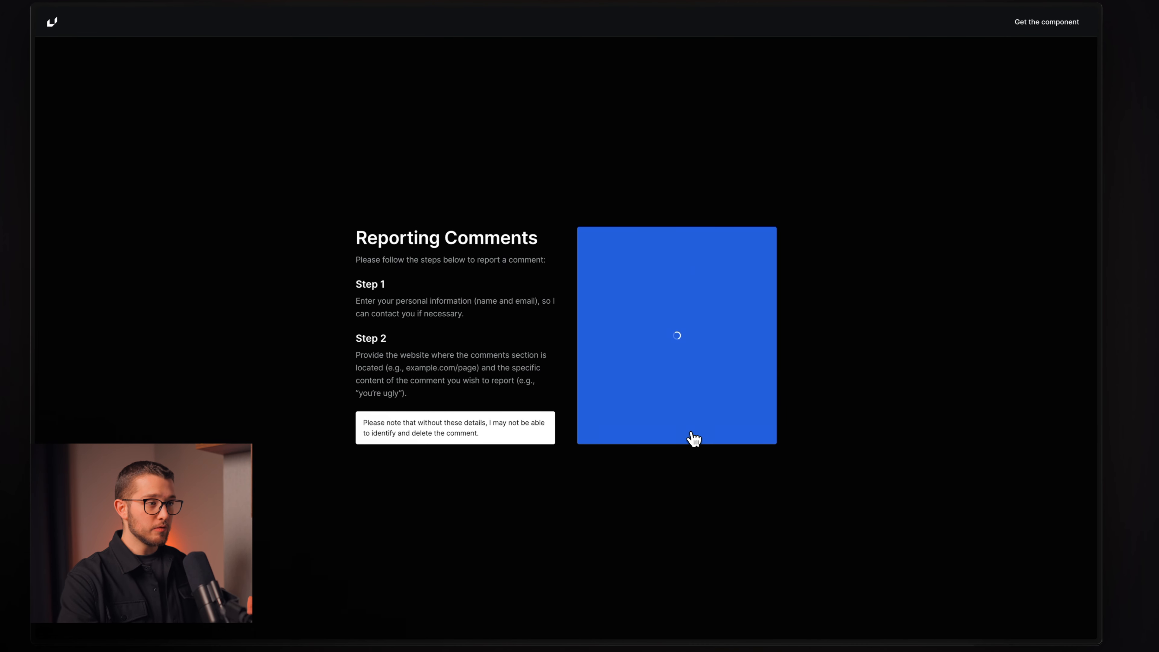